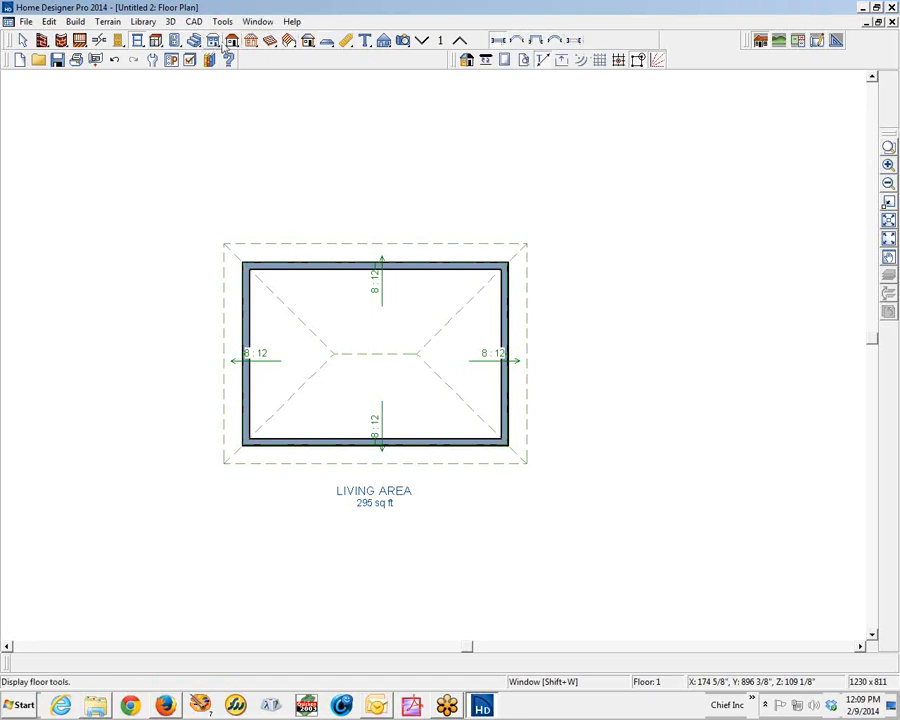
mouse_move(136, 40)
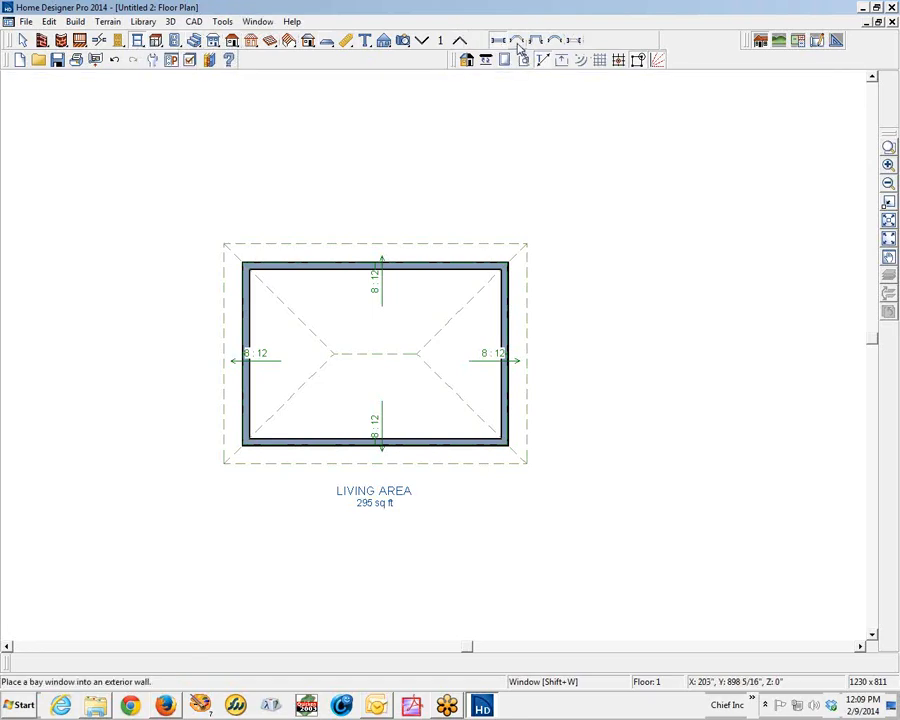
Place a bay window in the bottom exterior wall and select the Living Area room label
left_click(516, 40)
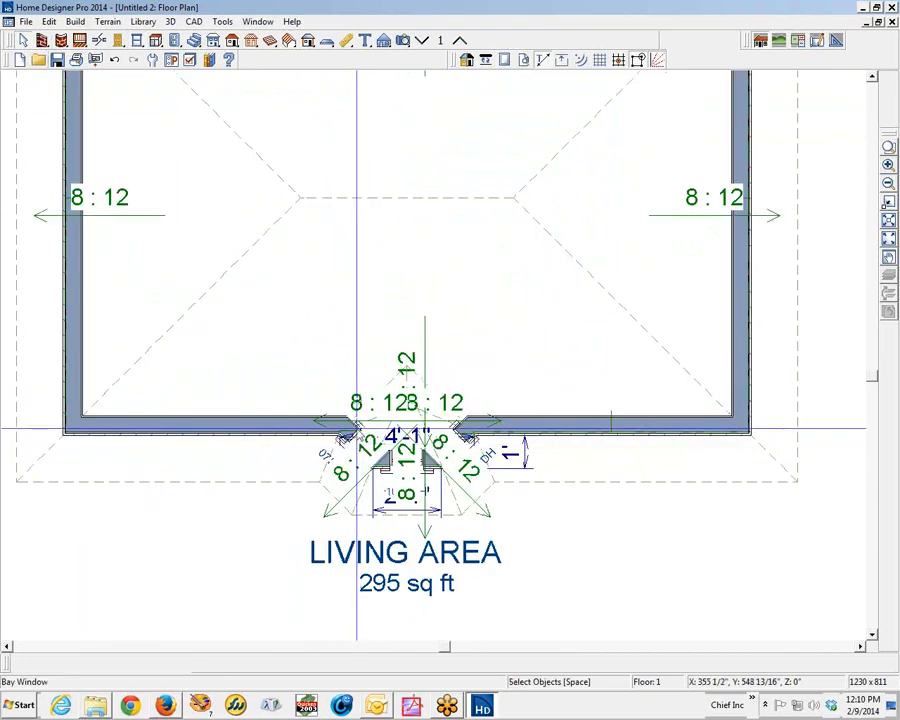
left_click(404, 460)
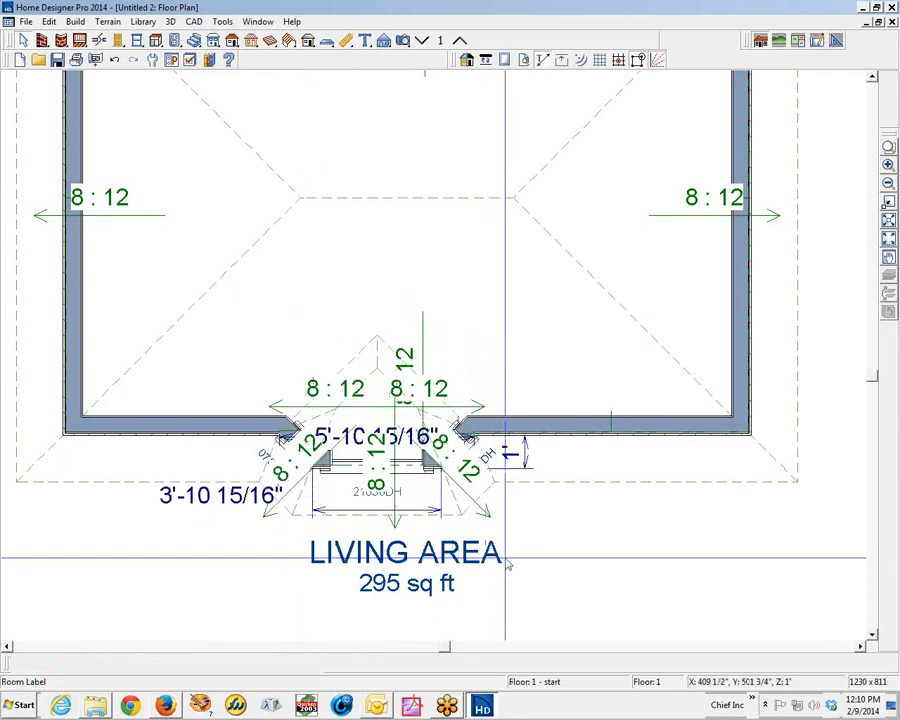
left_click(406, 552)
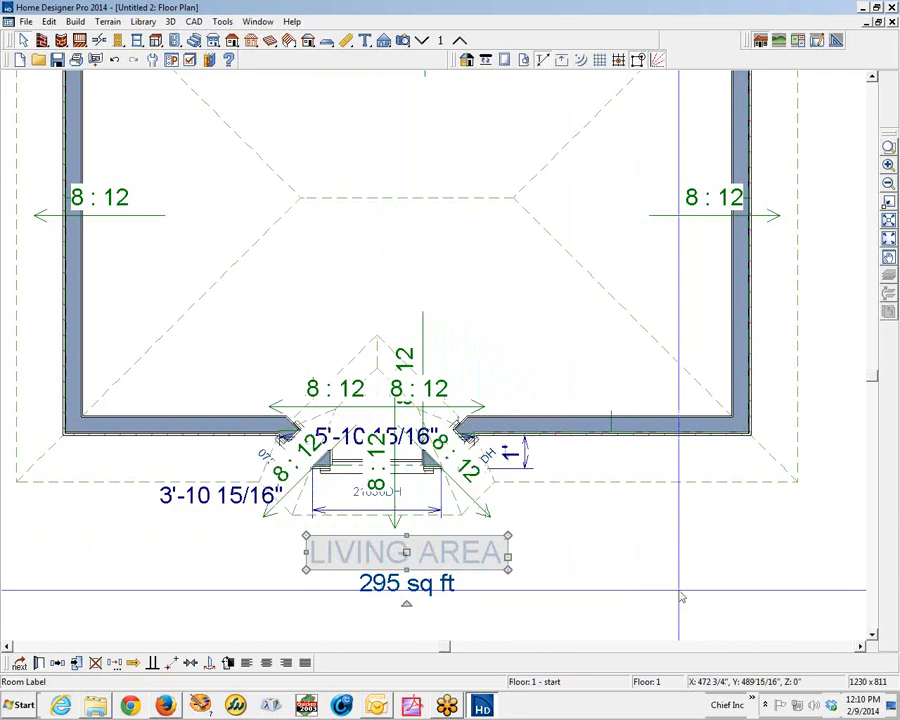
mouse_move(482, 356)
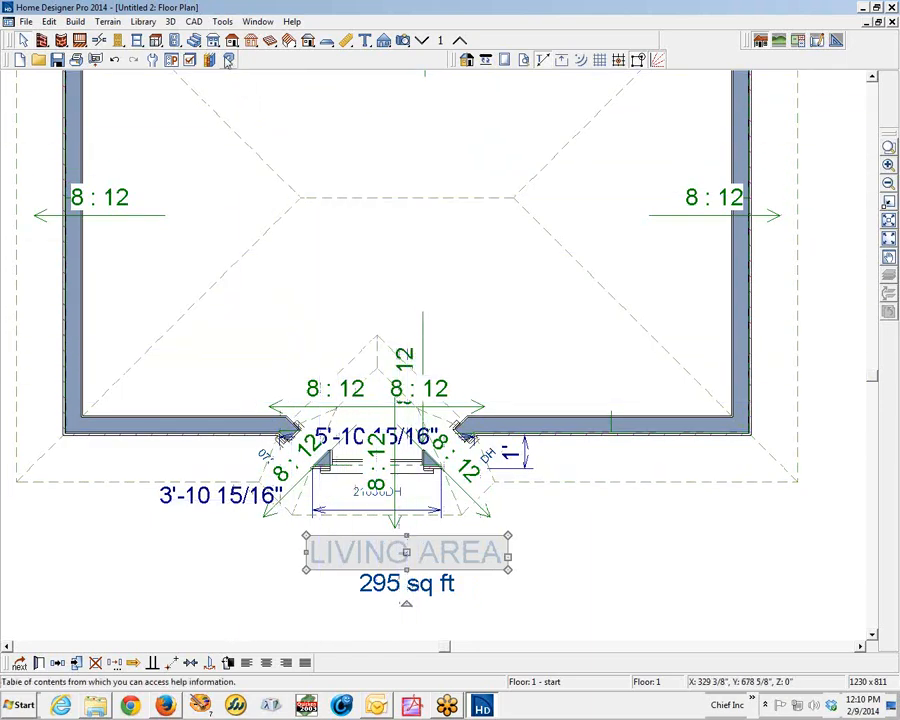
mouse_move(190, 60)
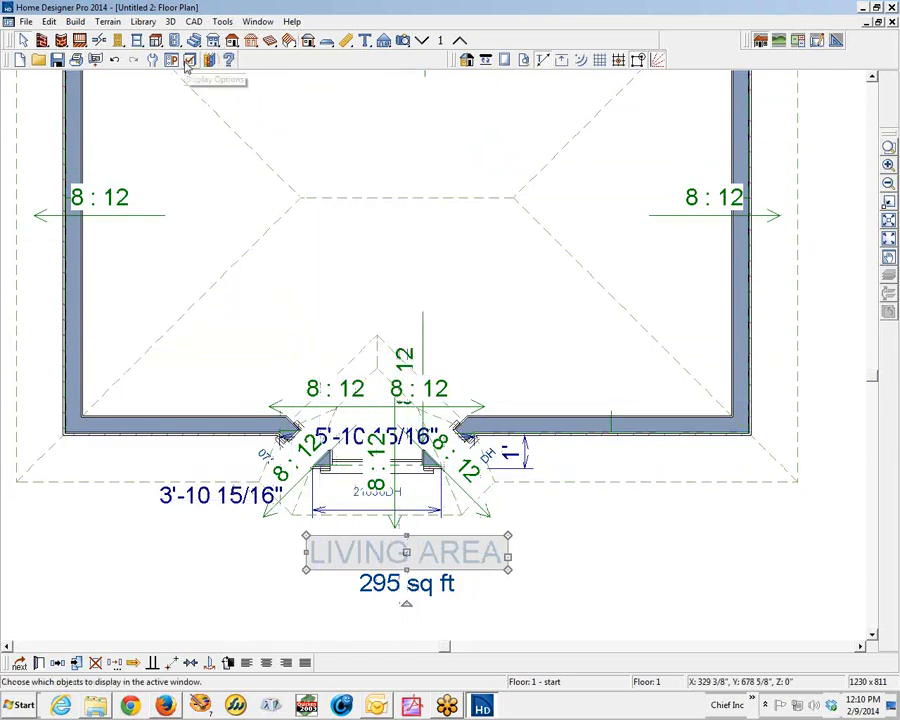
Hide the Roofs Labels and Roof Planes layers in Layer Display Options
left_click(188, 64)
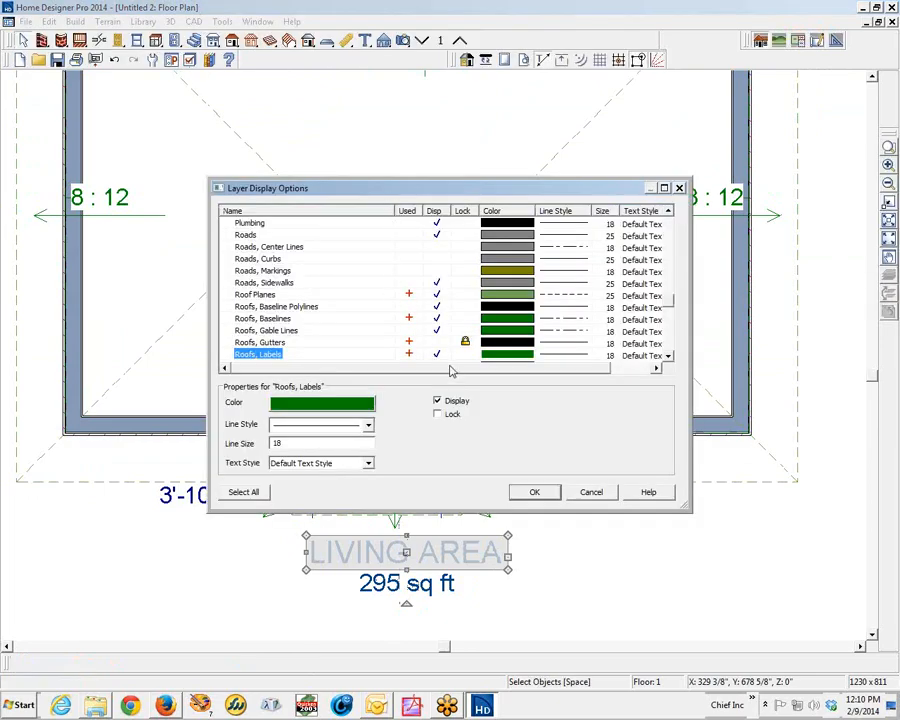
left_click(436, 400)
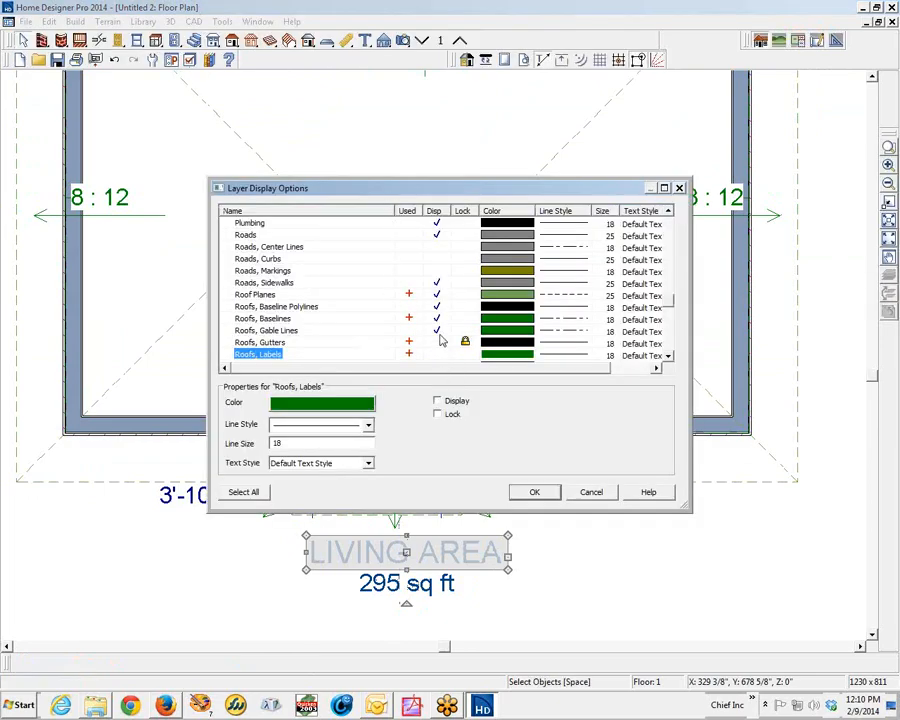
left_click(276, 306)
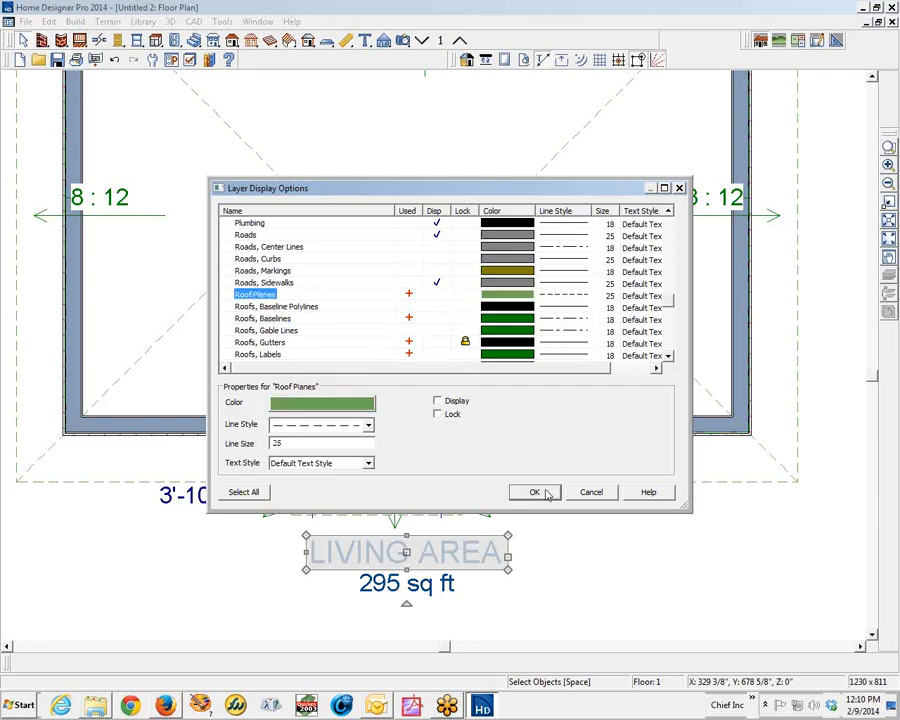
left_click(536, 492)
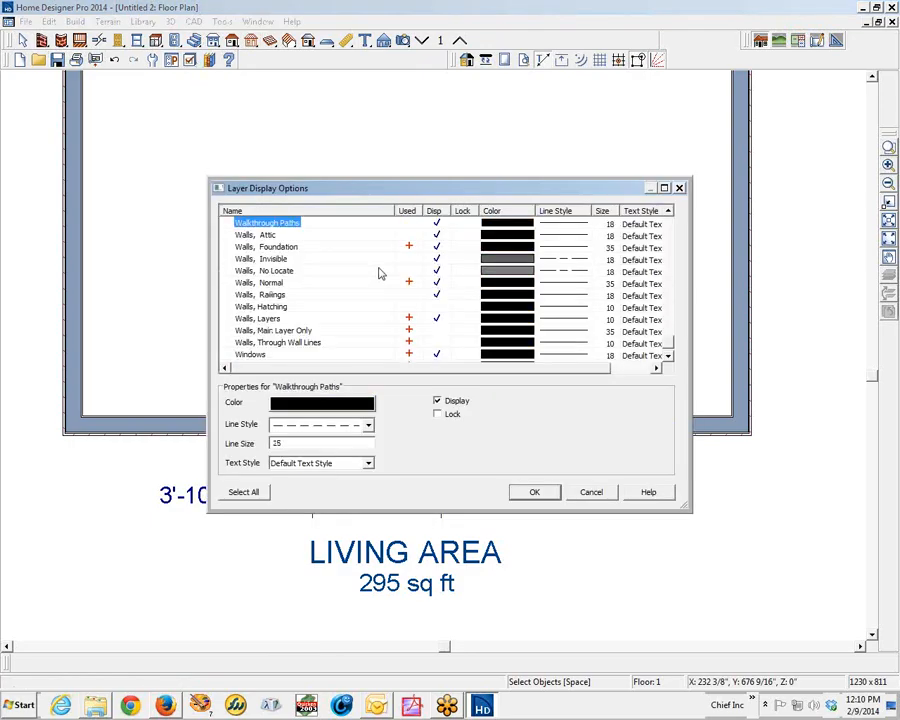
Hide the Windows Labels layer as well and confirm the layer changes
scroll("down", 3)
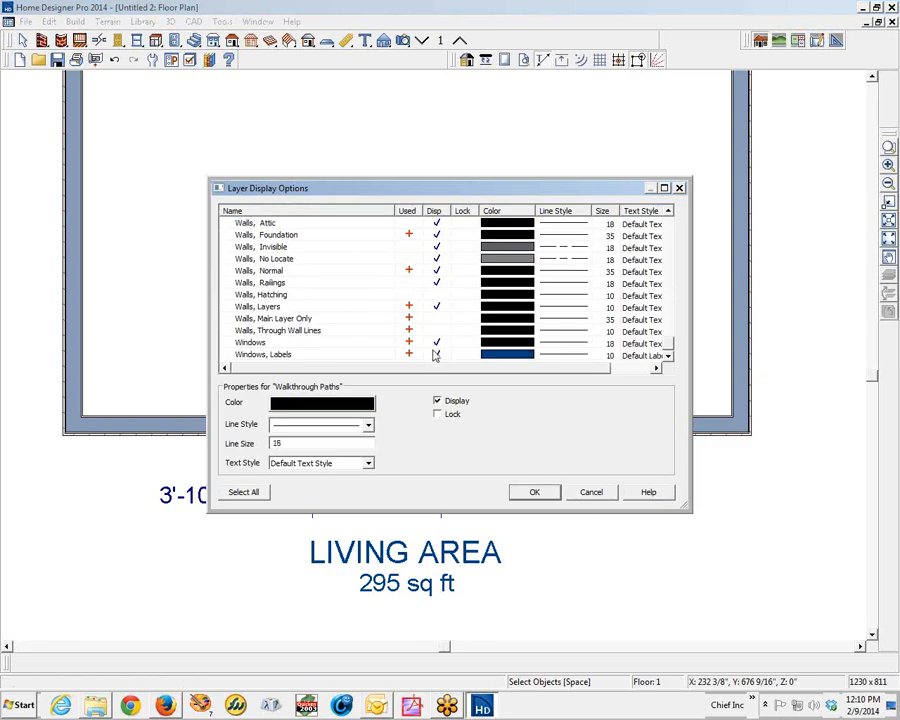
left_click(264, 354)
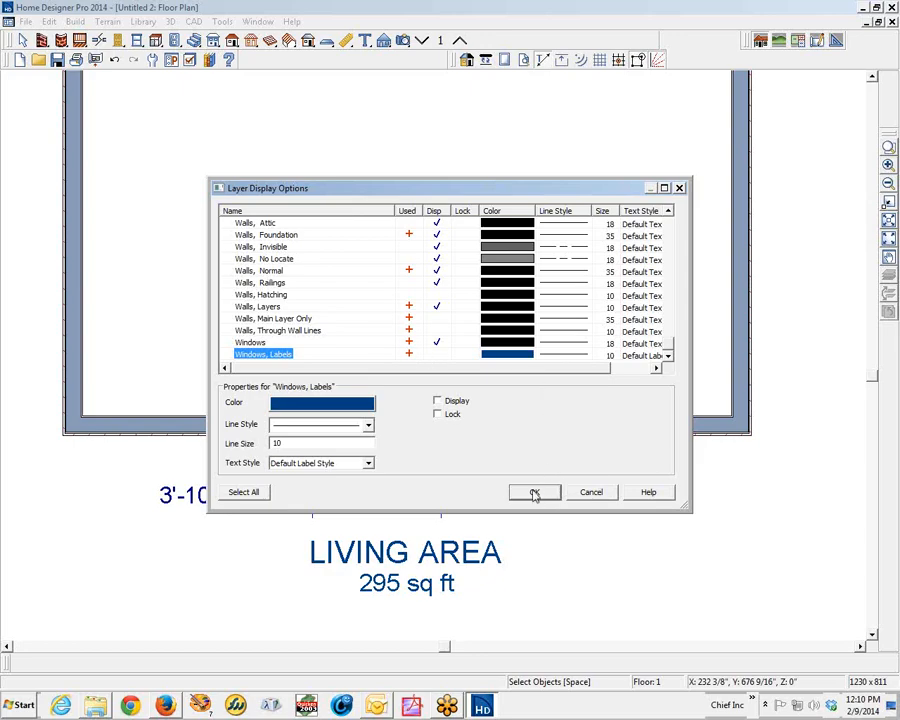
left_click(534, 492)
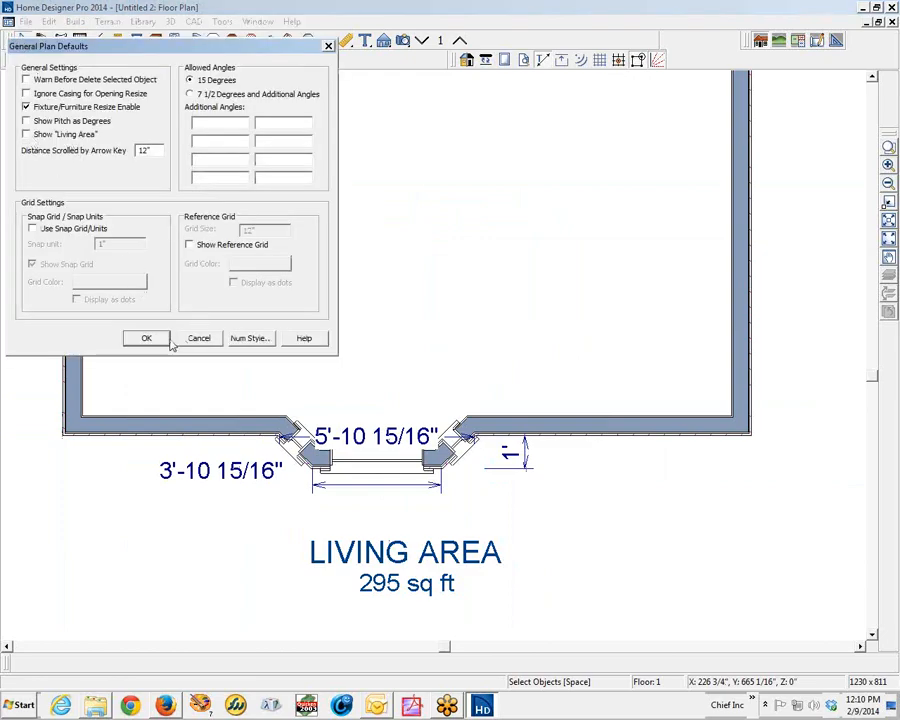
Close General Plan Defaults and bring up the bay window's specification dialog
left_click(146, 338)
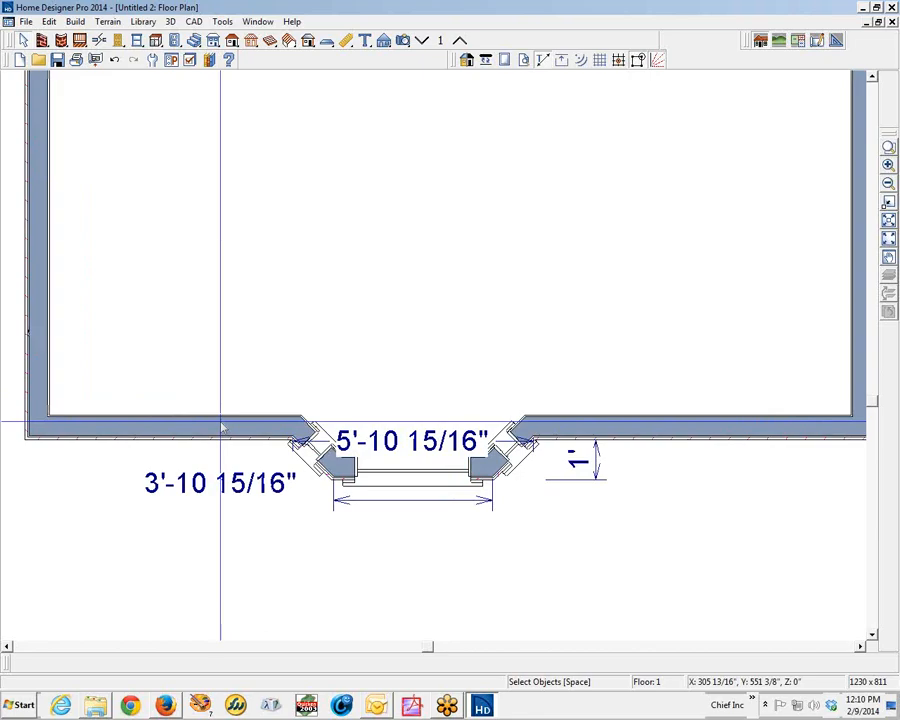
left_click(410, 470)
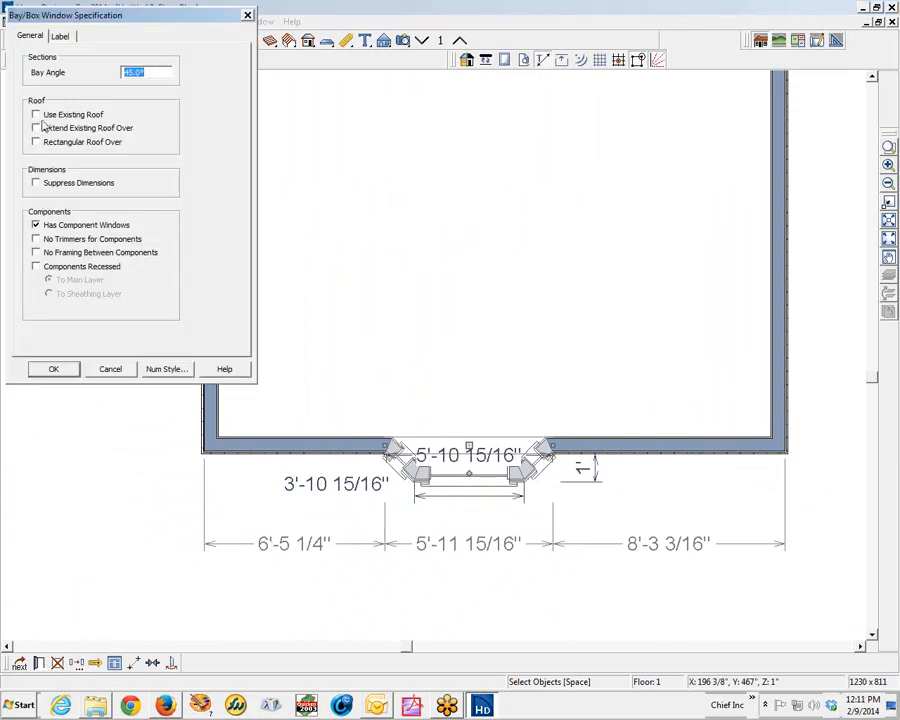
Set the bay window to 35° using the existing roof, then drag it narrower
left_click(36, 114)
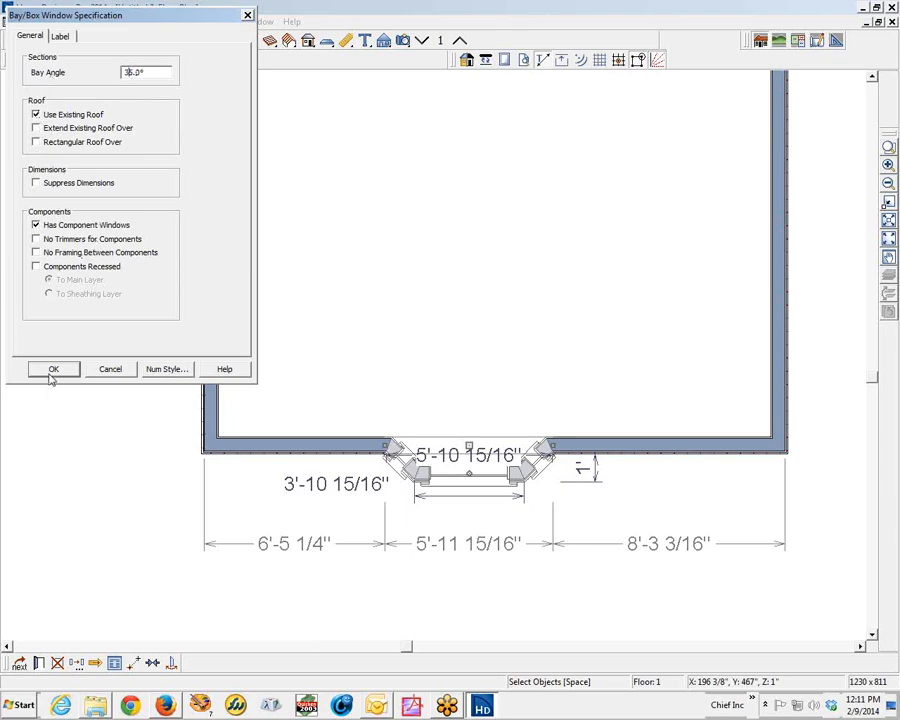
left_click(52, 368)
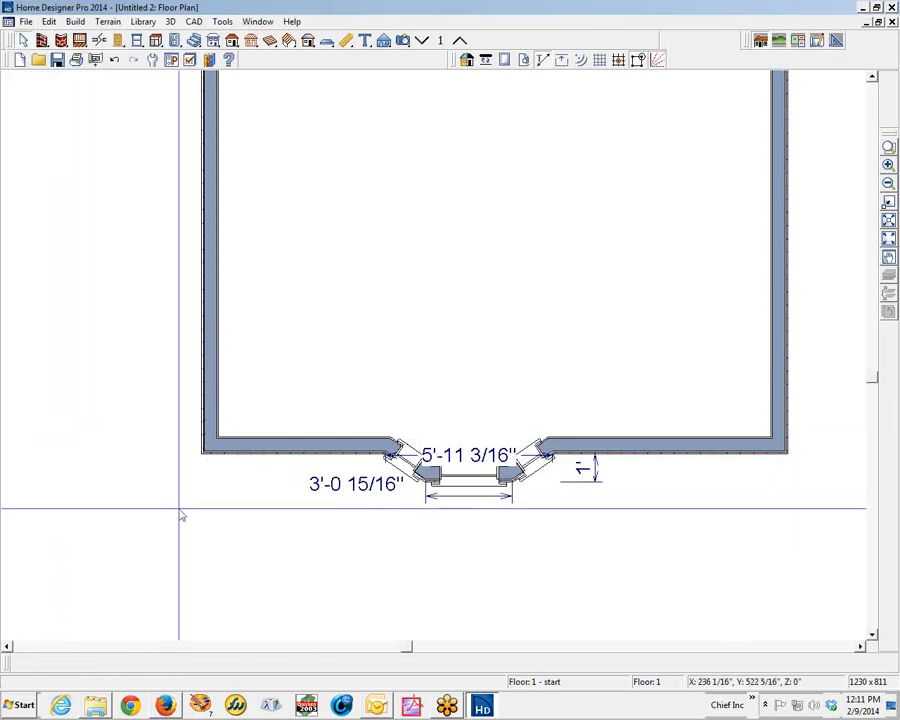
left_click(466, 456)
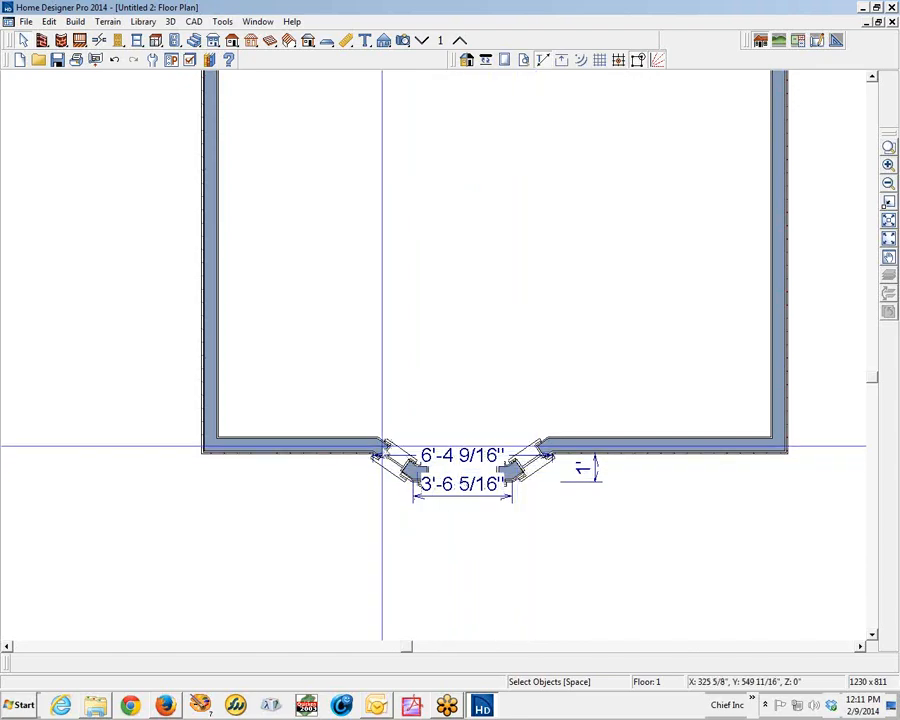
mouse_move(390, 452)
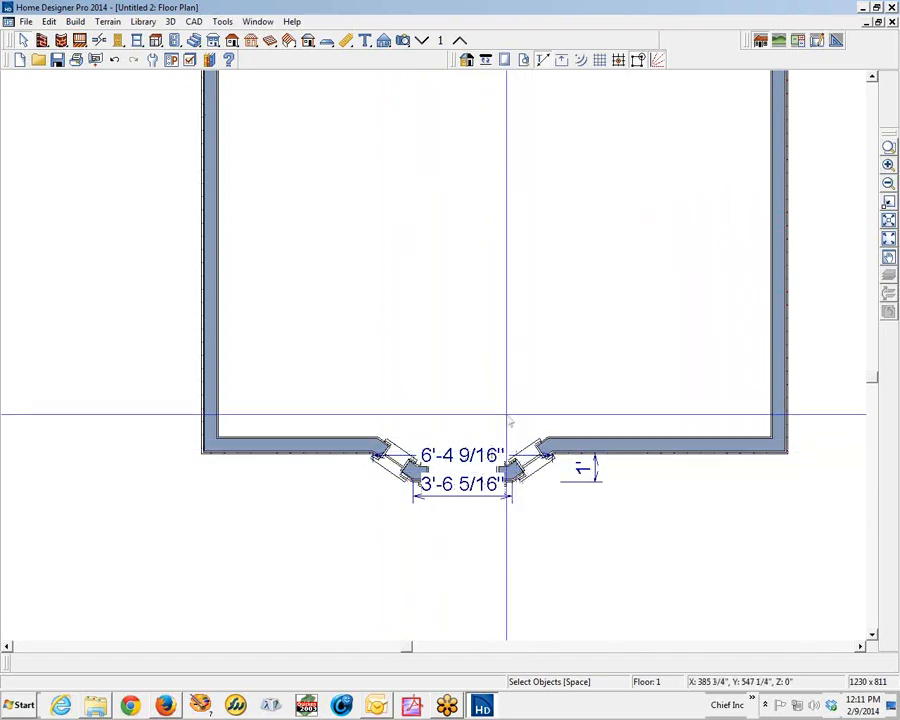
mouse_move(446, 352)
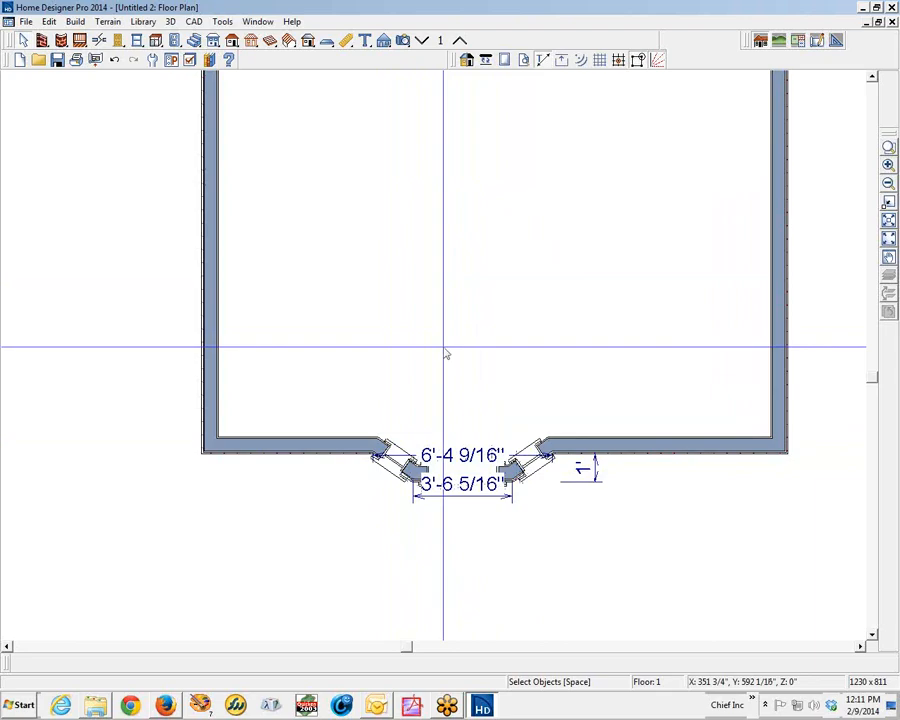
mouse_move(460, 108)
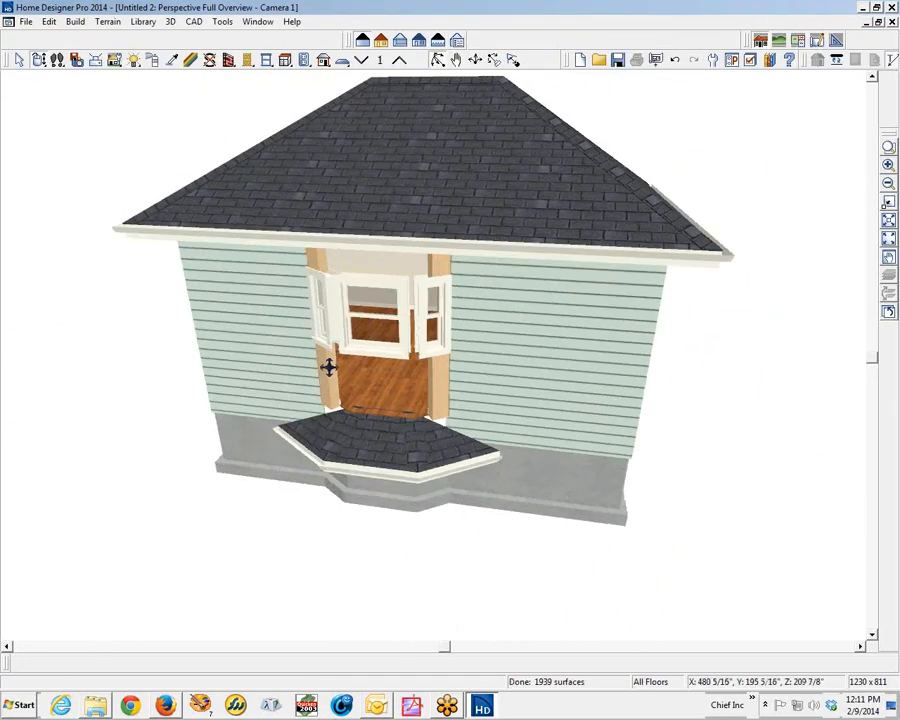
mouse_move(344, 392)
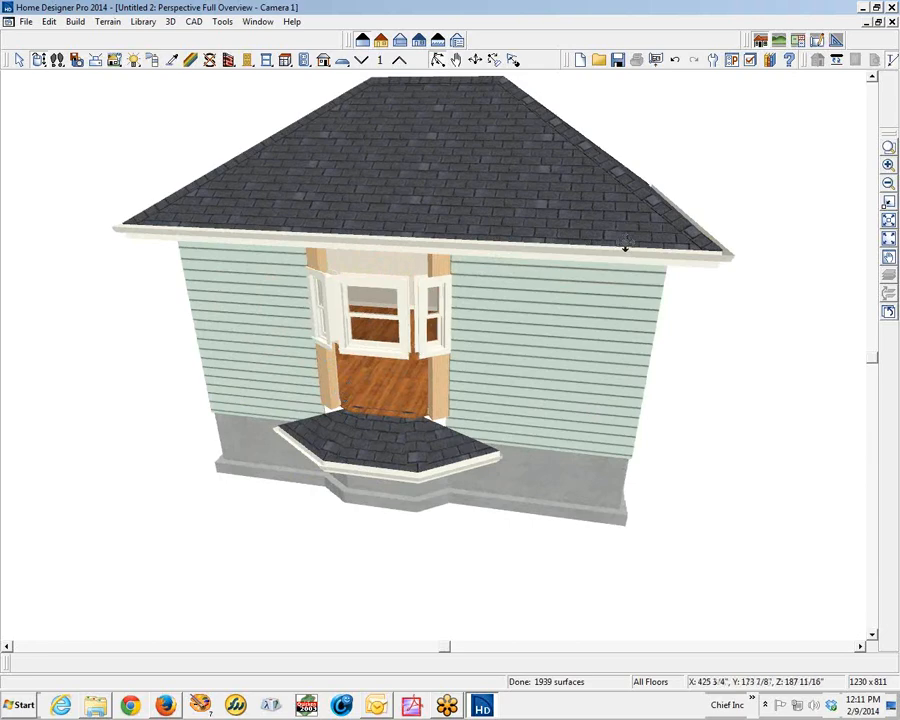
mouse_move(708, 204)
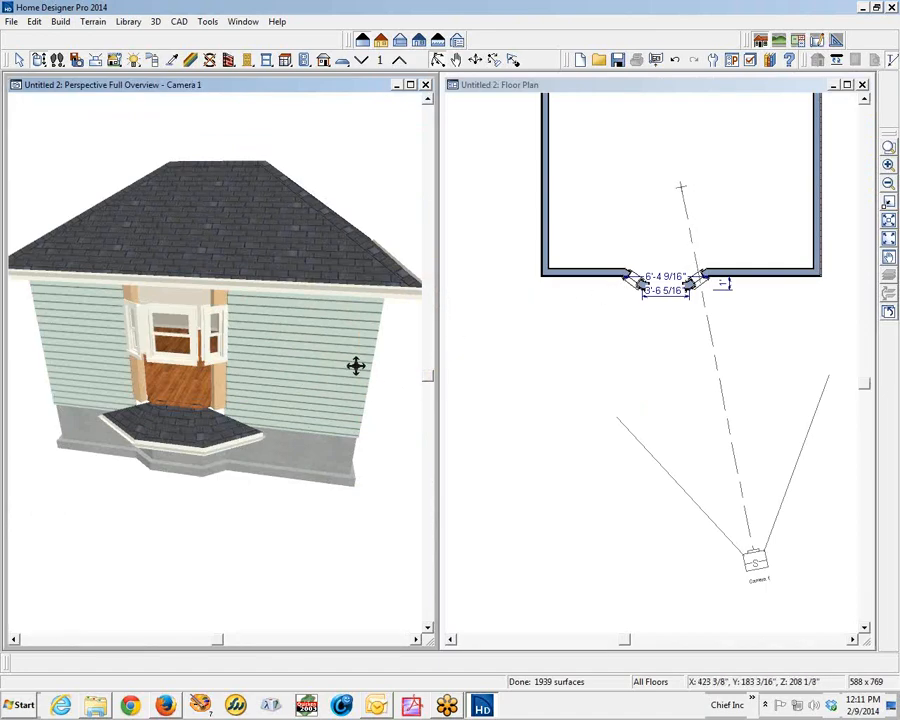
mouse_move(364, 374)
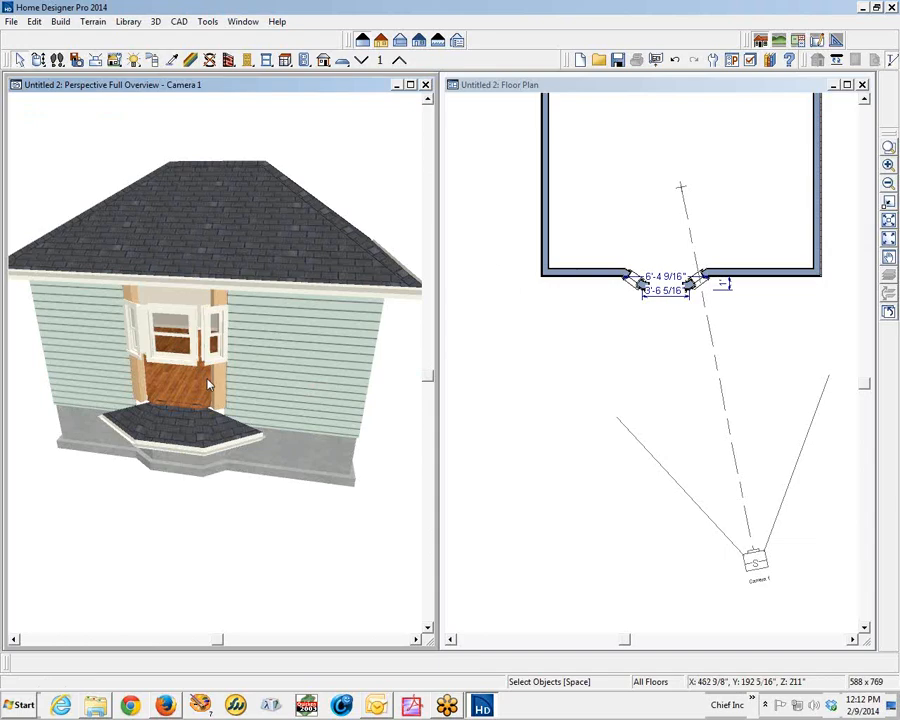
mouse_move(276, 388)
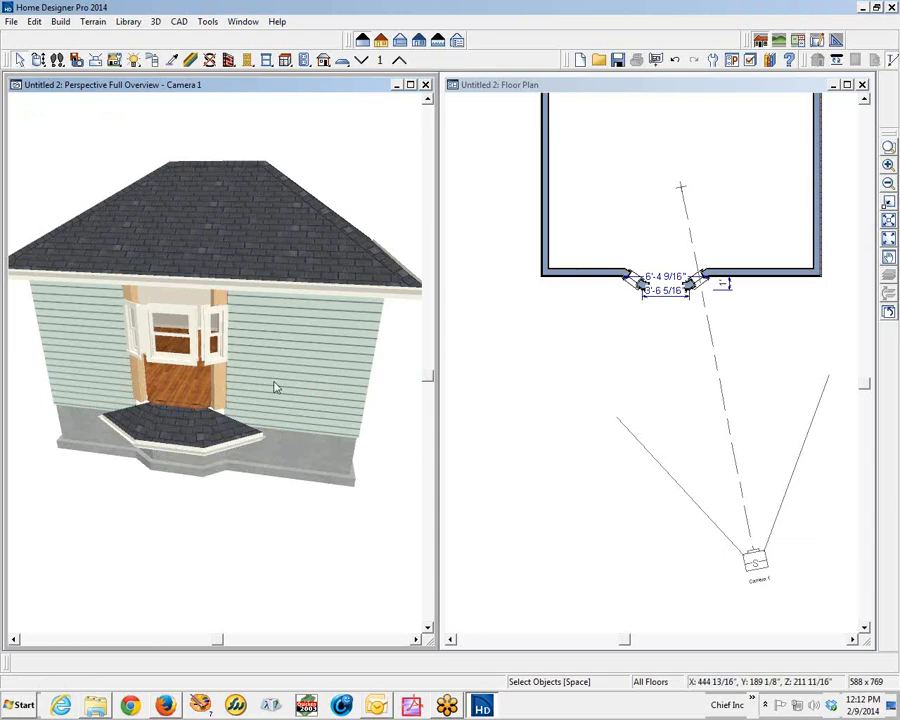
mouse_move(314, 498)
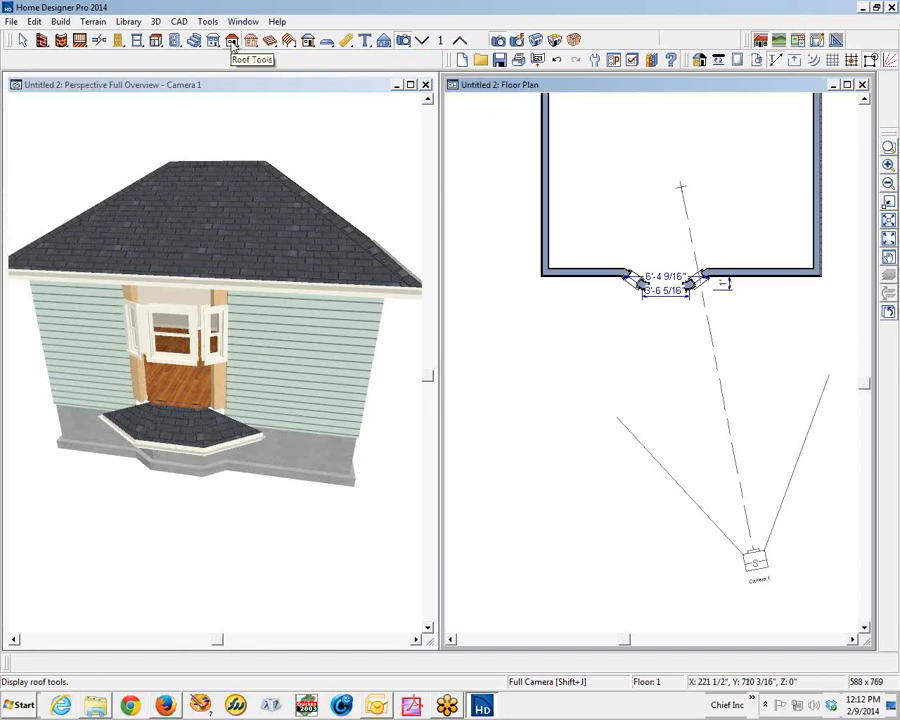
Turn off Auto Rebuild Roofs in the Build Roof dialog
left_click(232, 40)
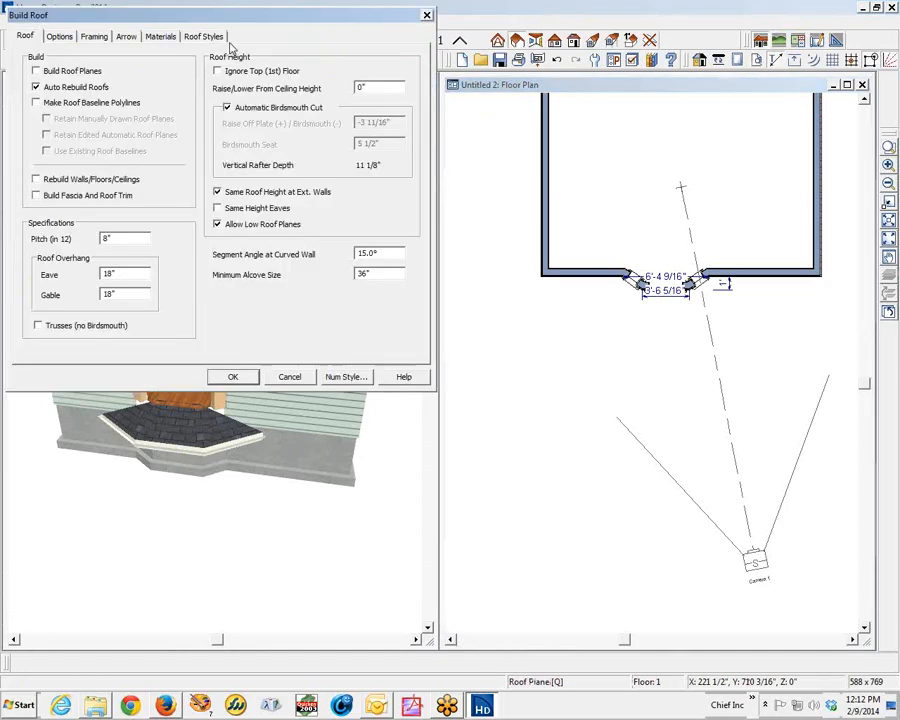
left_click(36, 86)
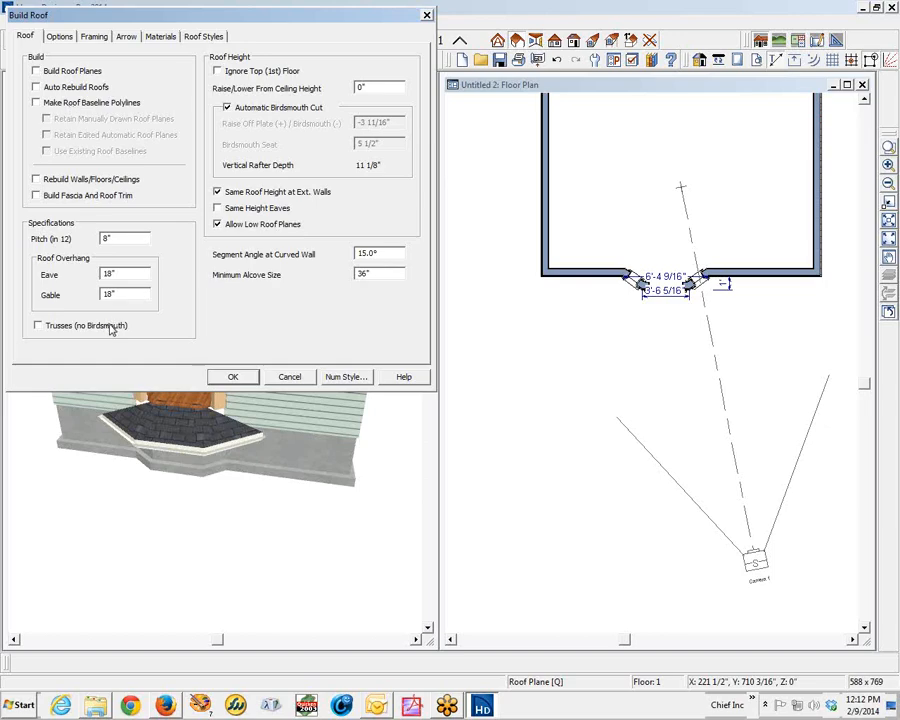
mouse_move(150, 362)
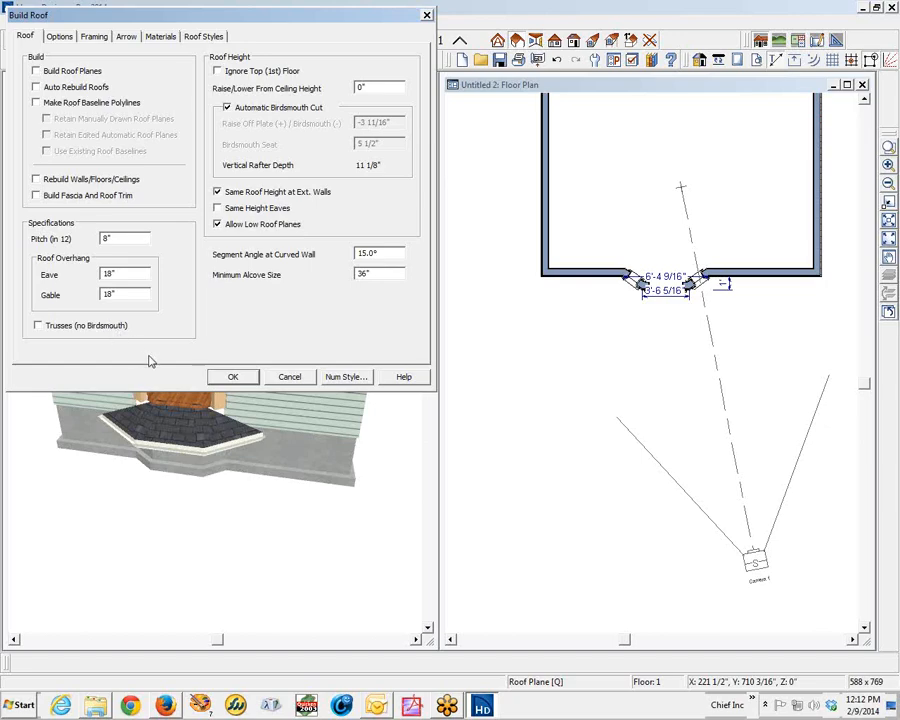
mouse_move(268, 386)
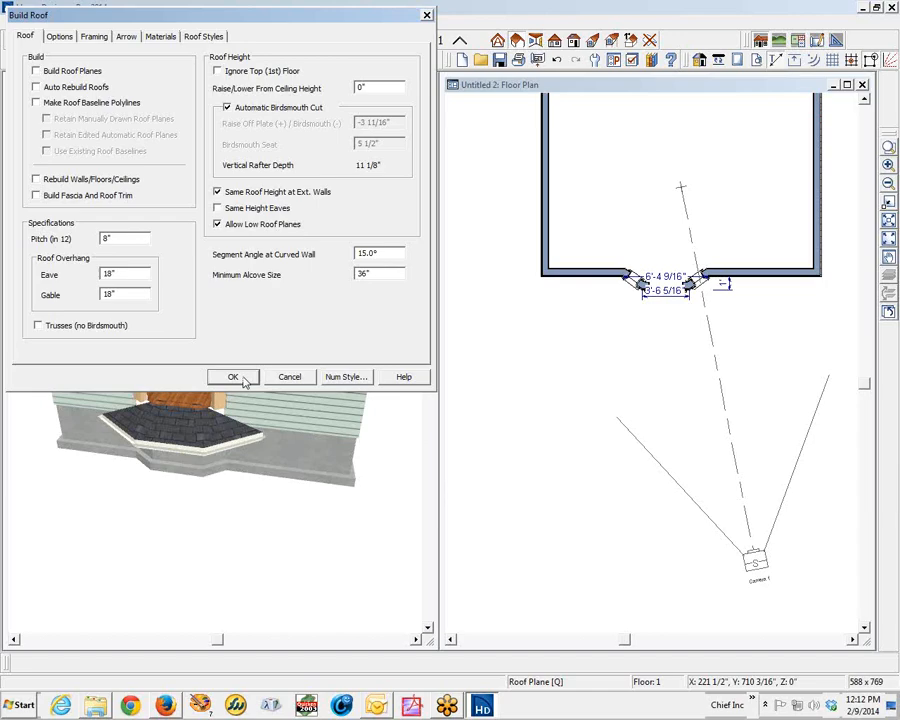
left_click(232, 376)
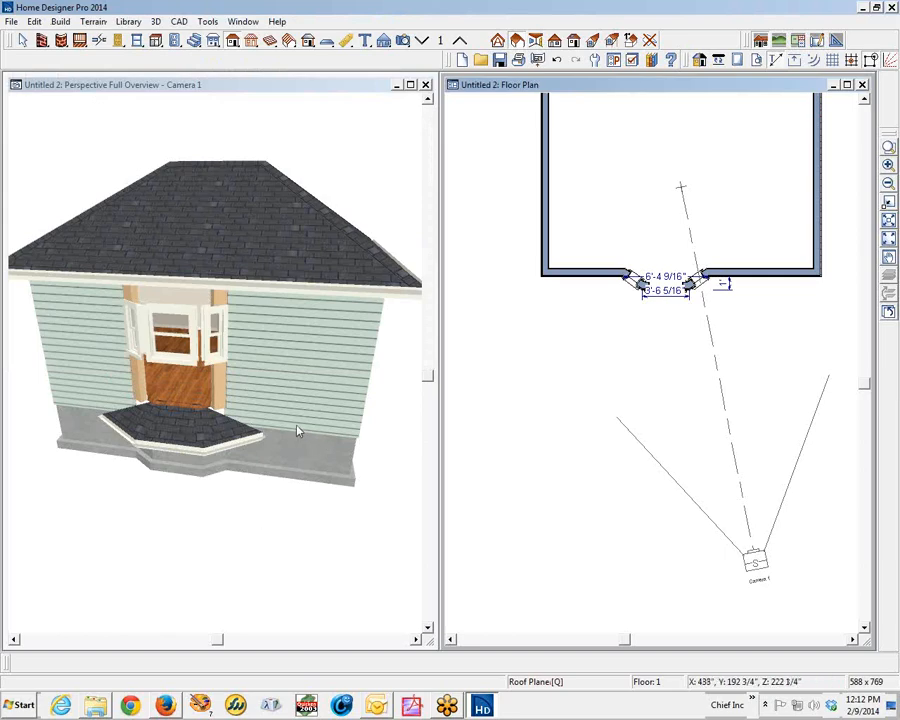
Refresh the 3D overview so the bay shows under the main hip roof
left_click(204, 444)
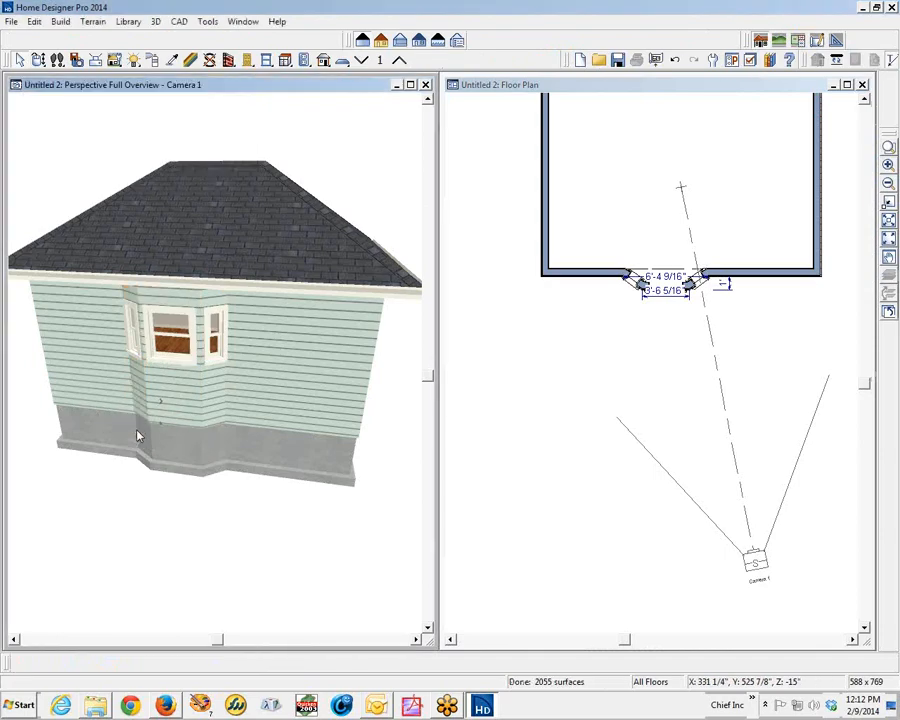
mouse_move(588, 106)
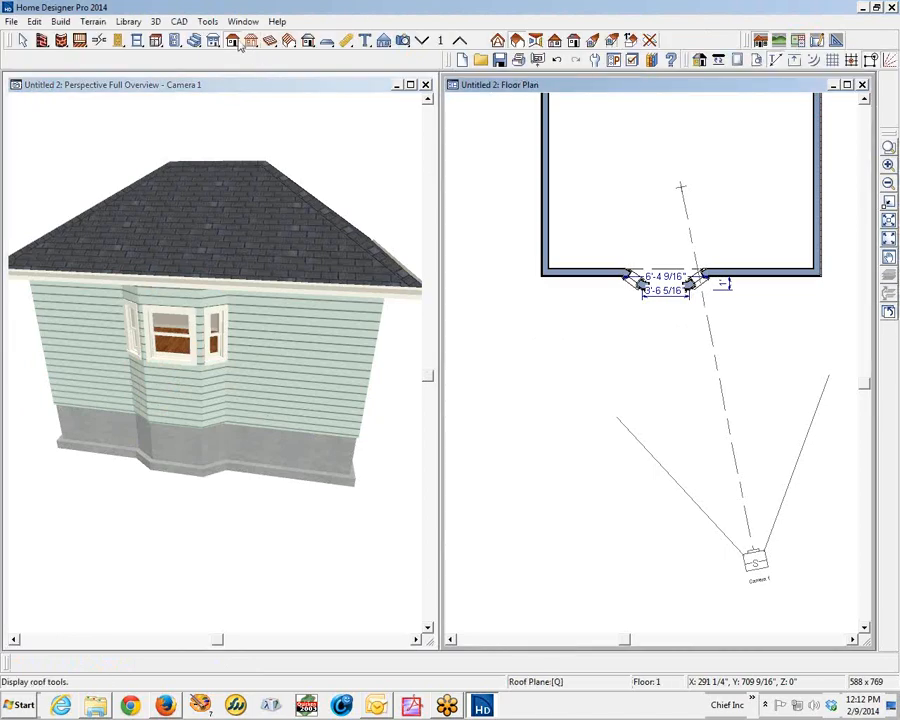
mouse_move(232, 40)
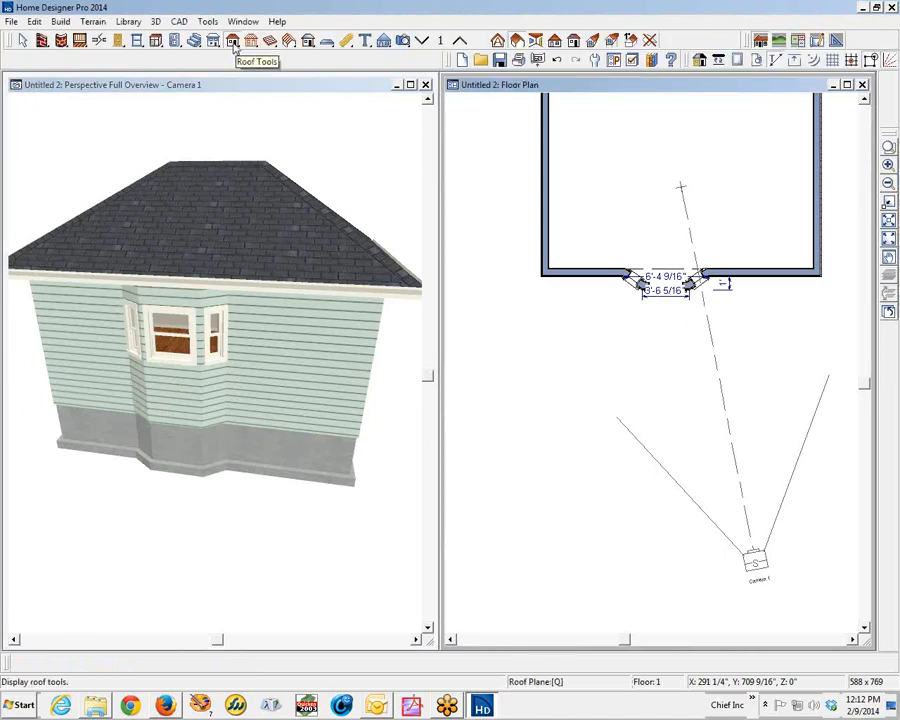
mouse_move(278, 40)
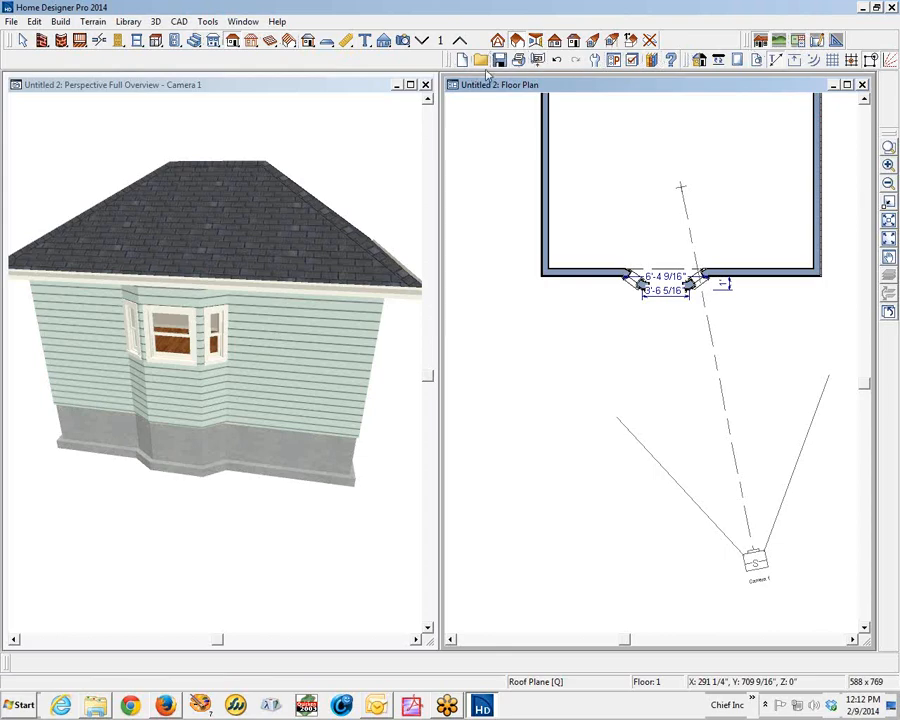
mouse_move(244, 92)
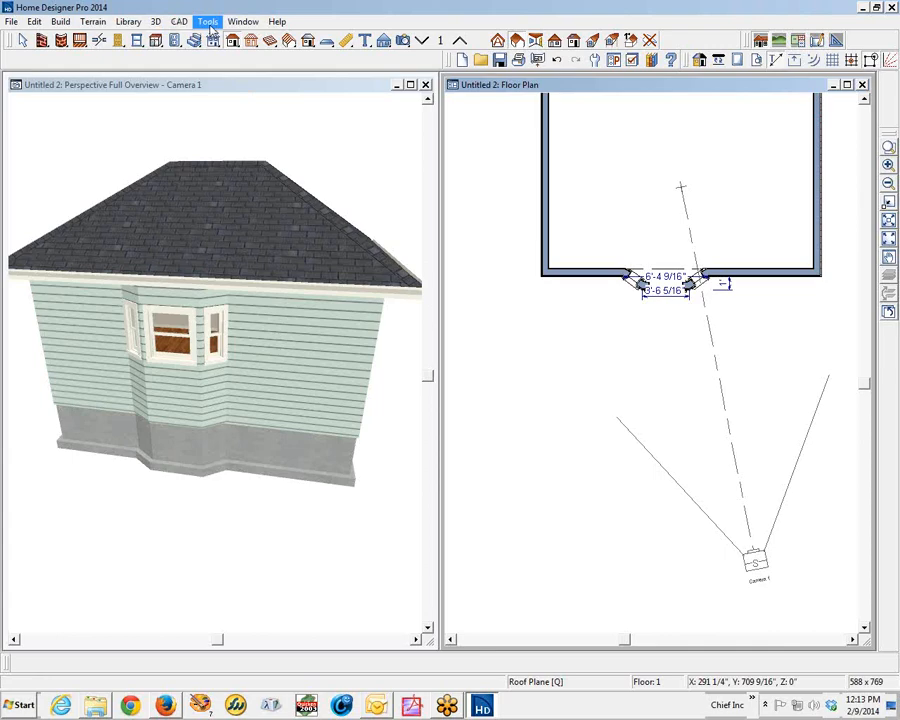
Turn the Roof Planes layer back on via Layer Display Options
left_click(208, 20)
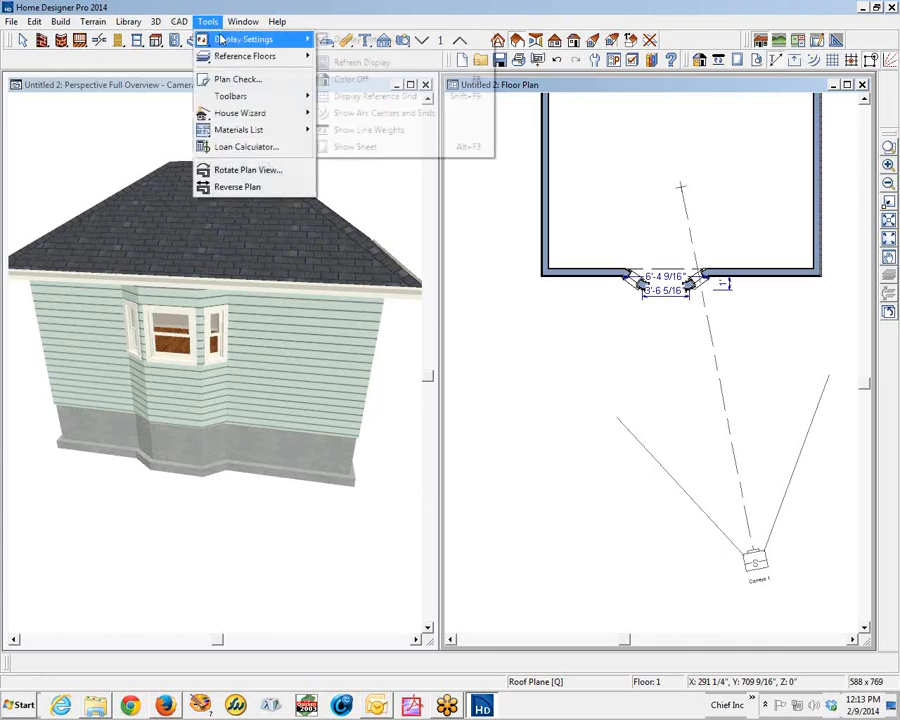
left_click(244, 40)
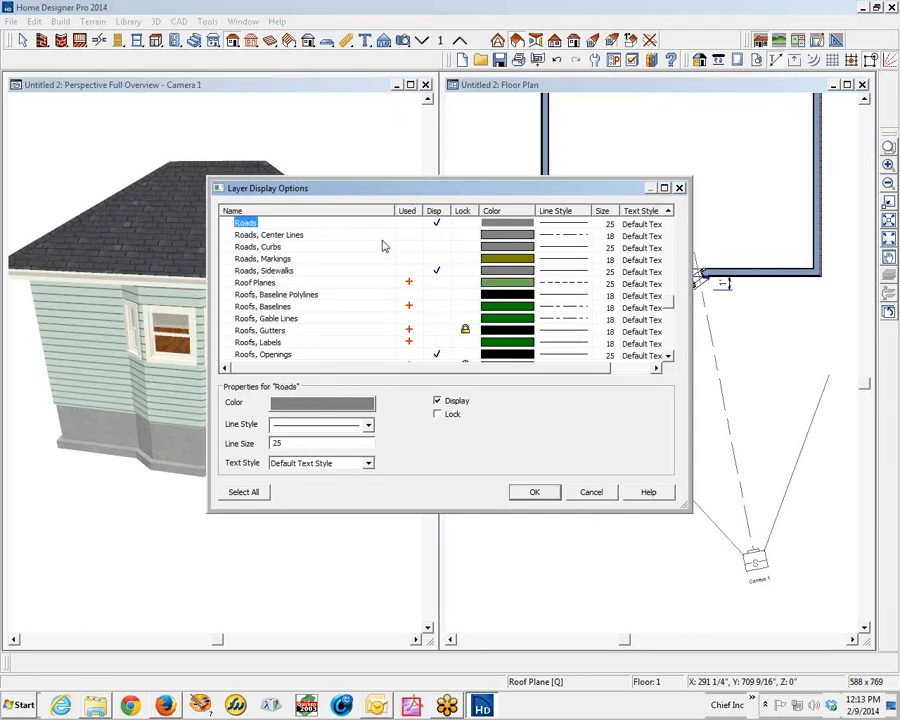
scroll("down", 3)
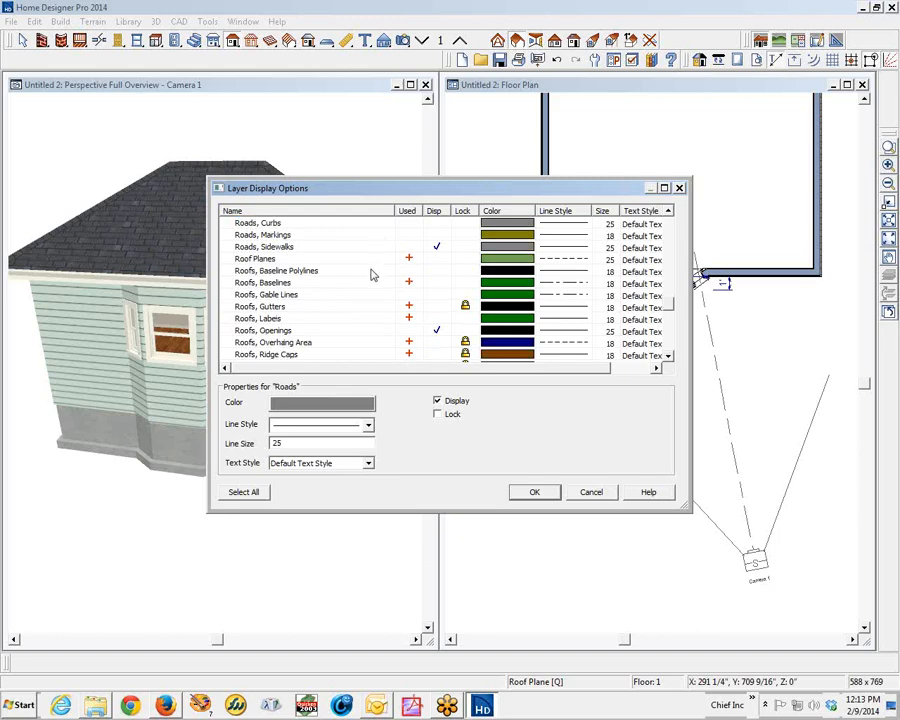
mouse_move(444, 264)
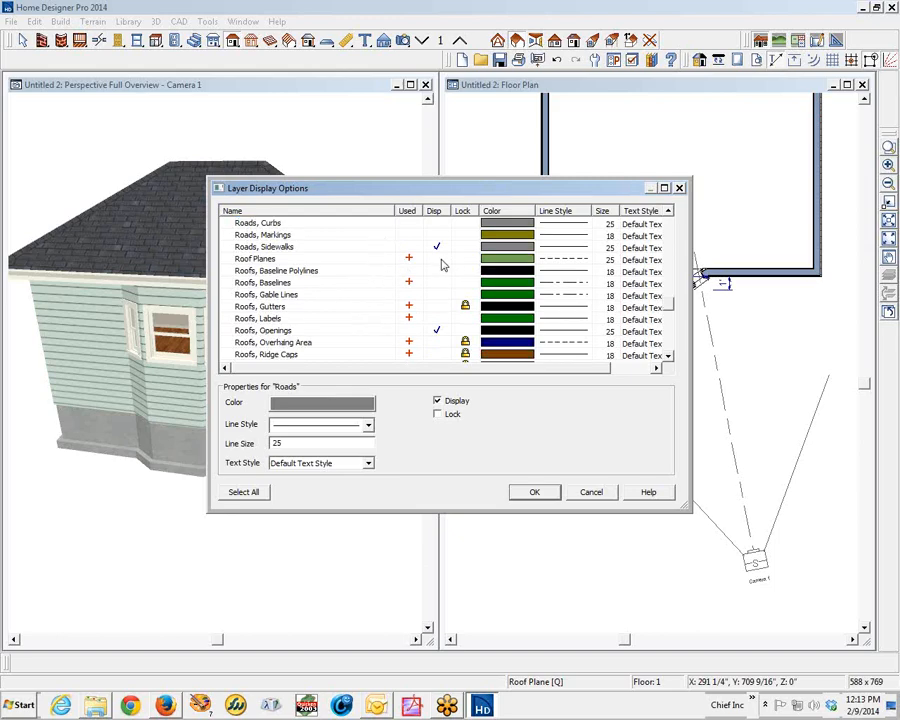
left_click(256, 258)
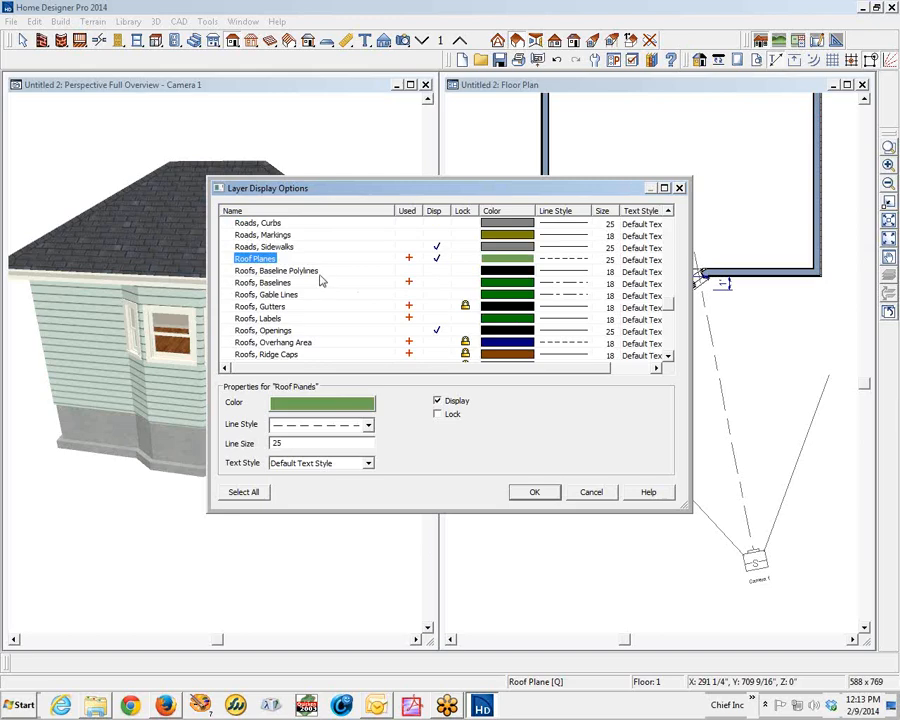
left_click(534, 492)
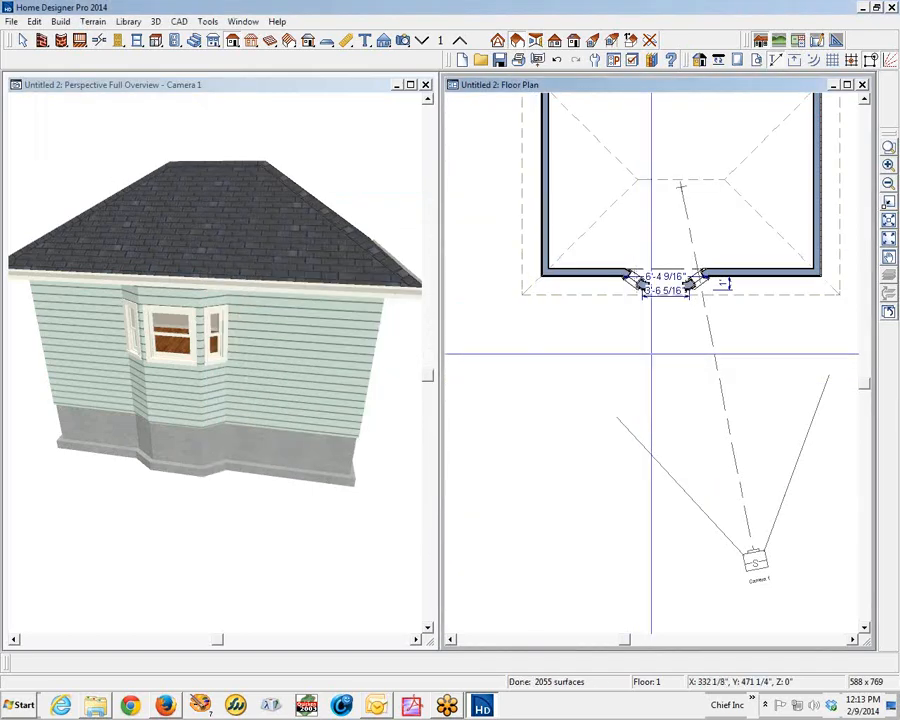
Set one roof plane edge over the bay to a 35° angle on the Selected Line tab
scroll("down", 3)
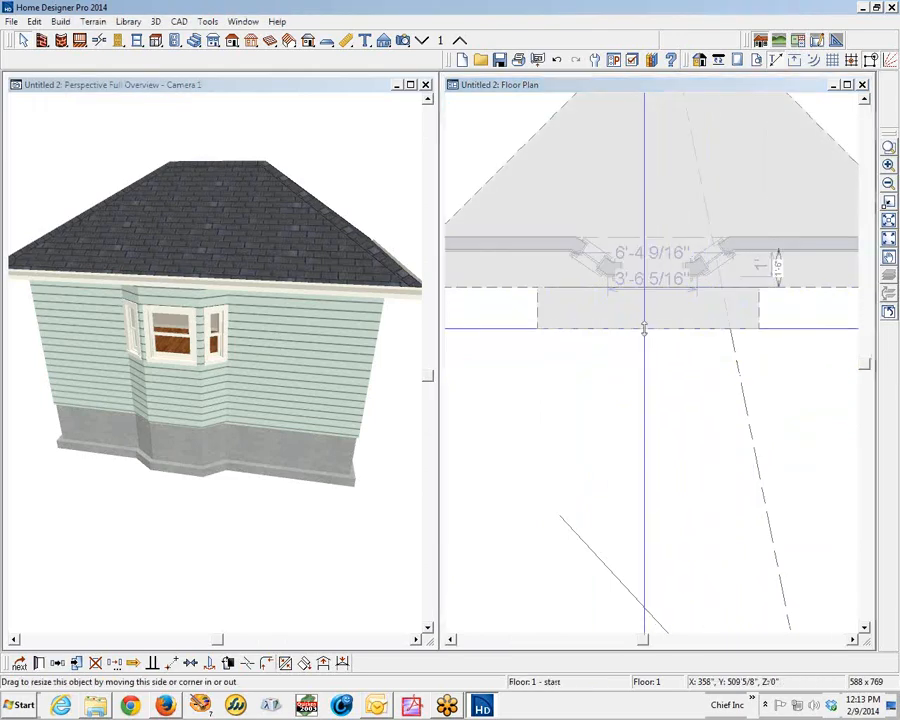
left_click(648, 304)
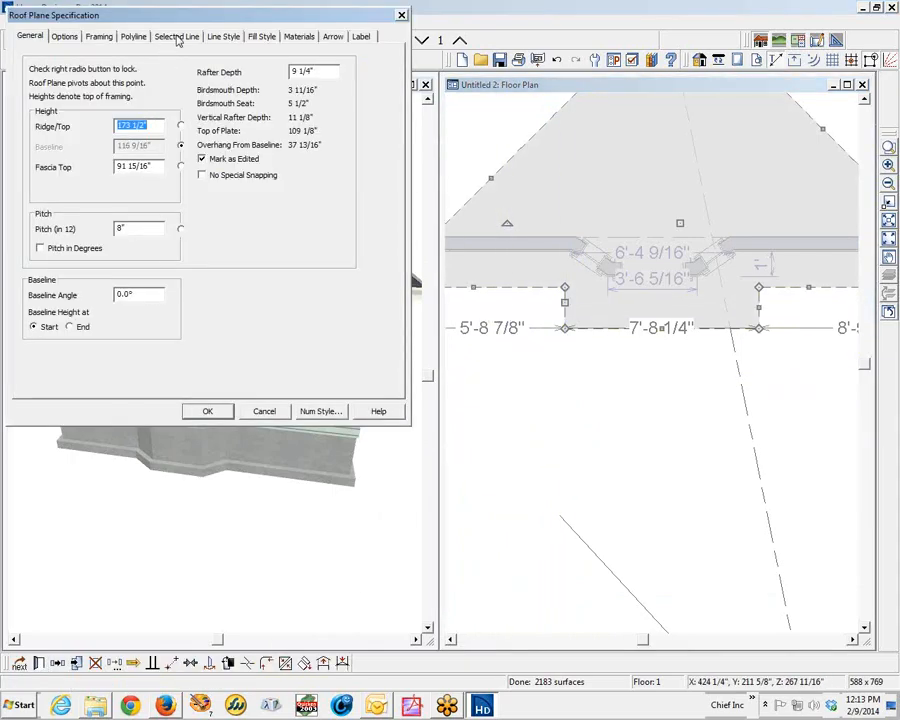
left_click(176, 36)
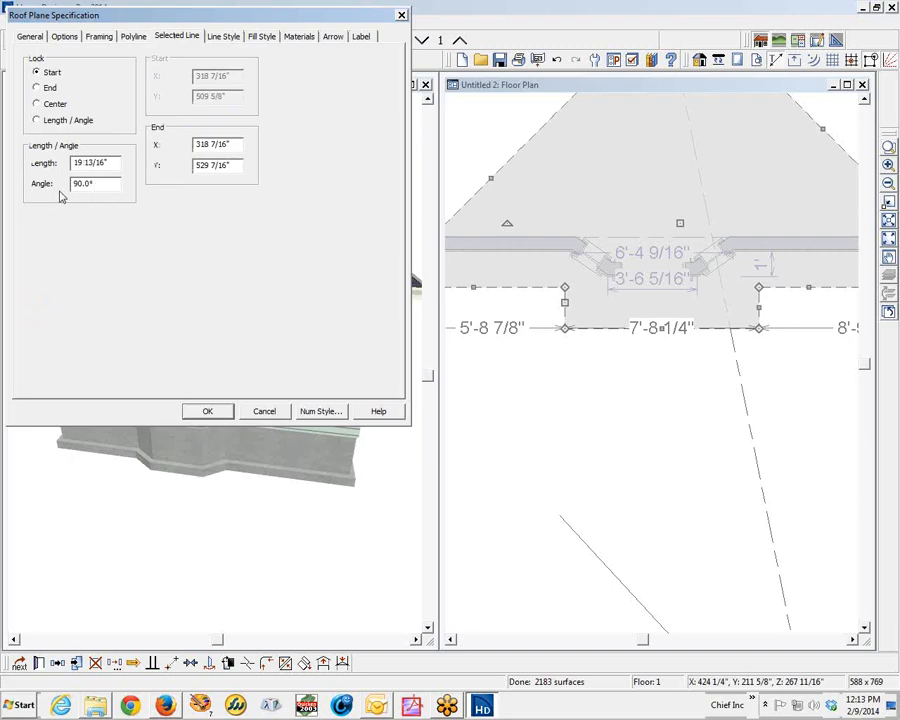
triple_click(96, 184)
type("35")
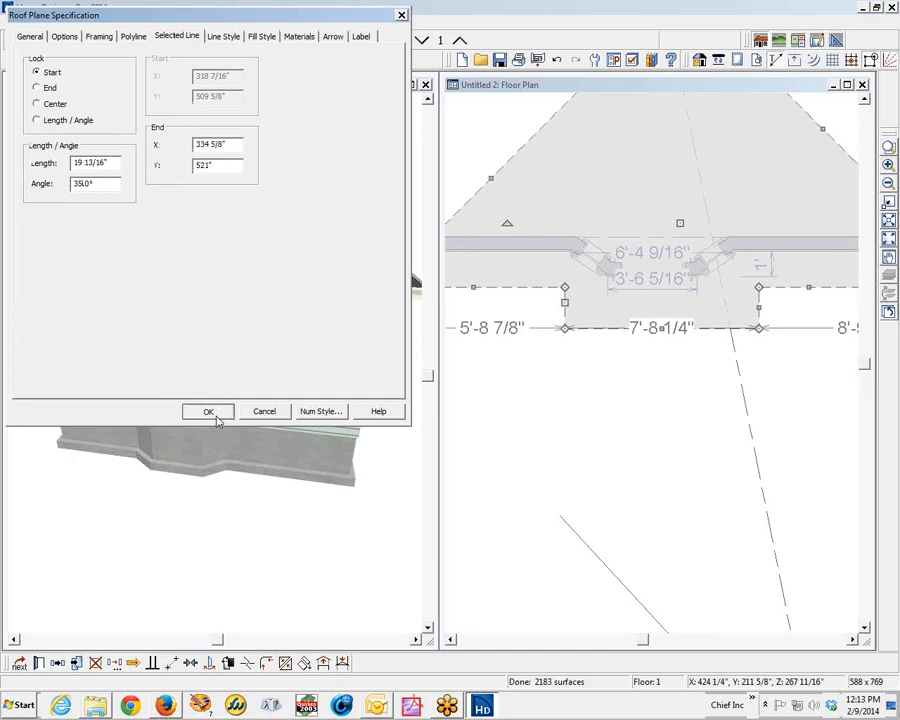
left_click(208, 412)
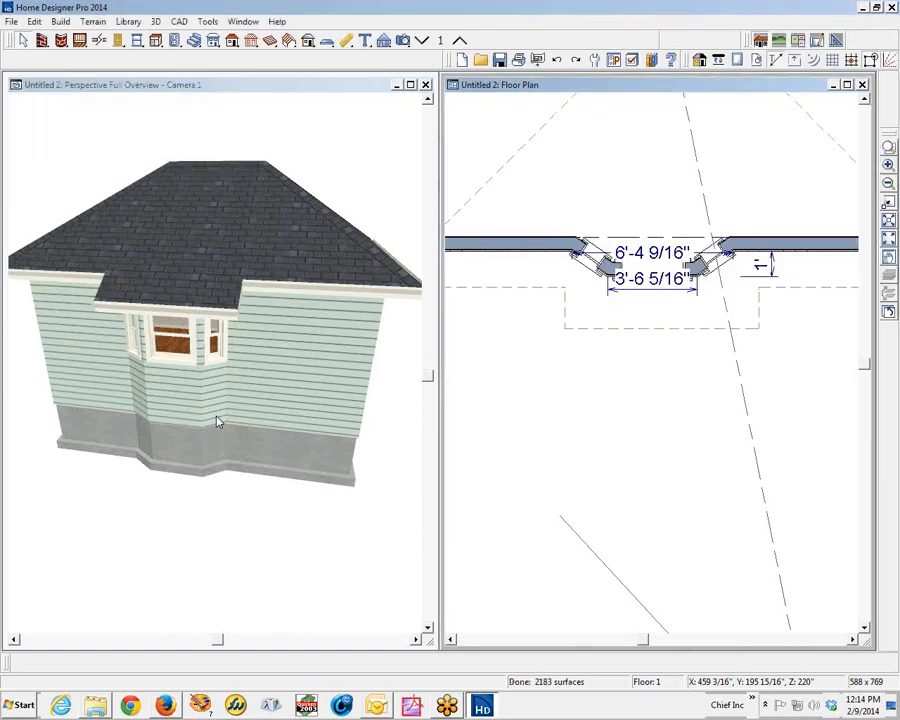
Set the opposite roof plane edge to a -35° angle the same way
left_click(656, 240)
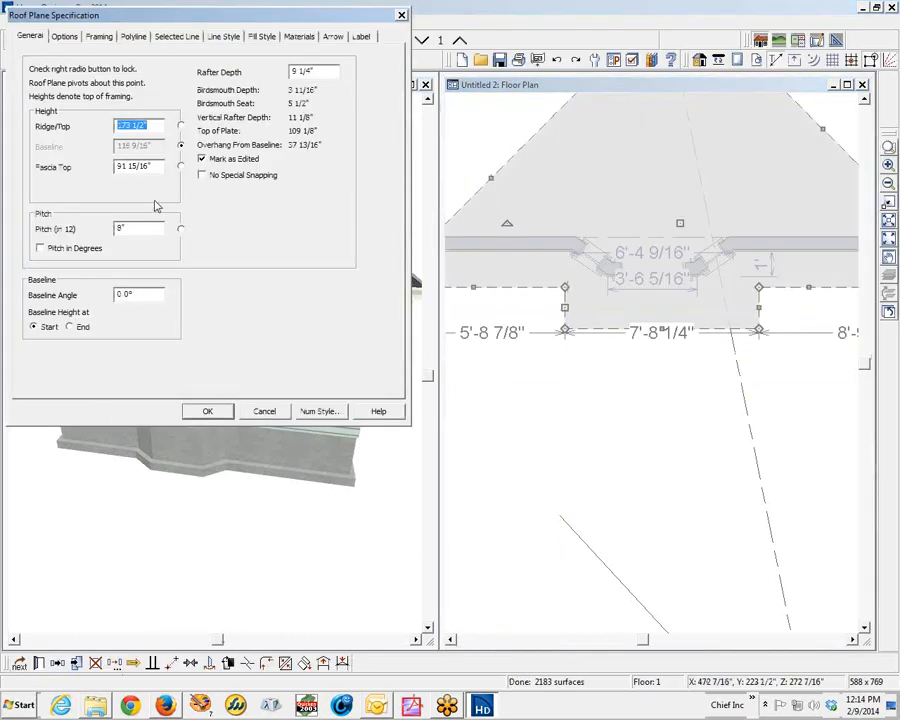
left_click(176, 36)
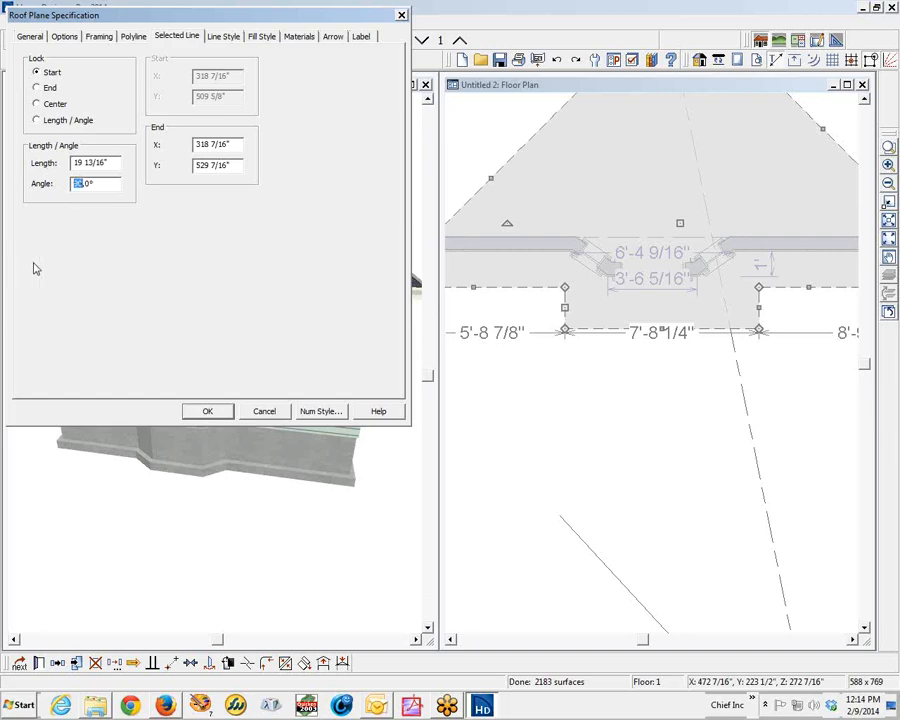
type("-35.0")
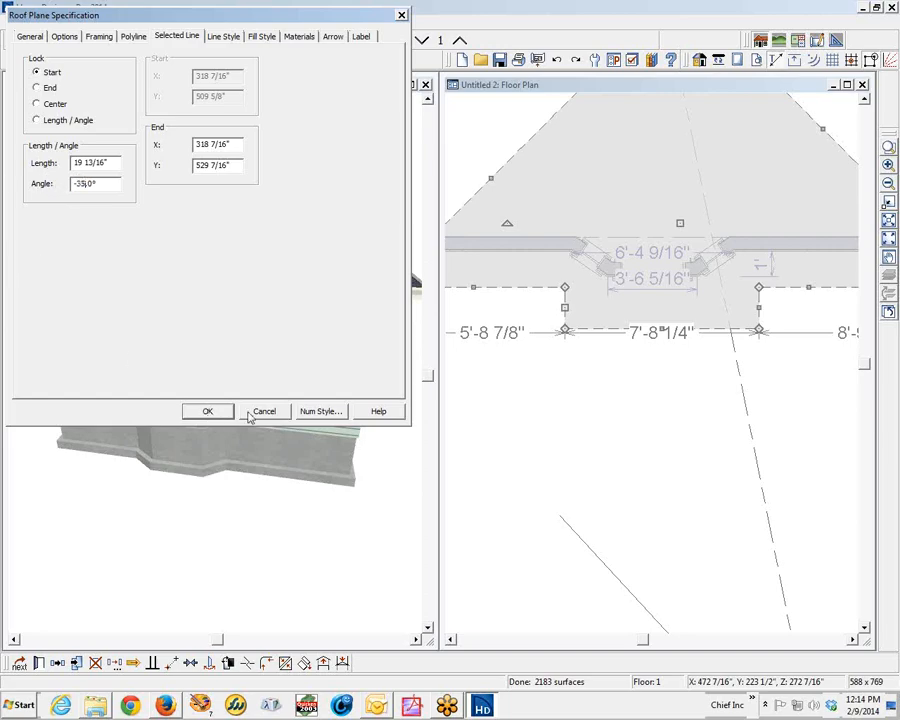
left_click(208, 412)
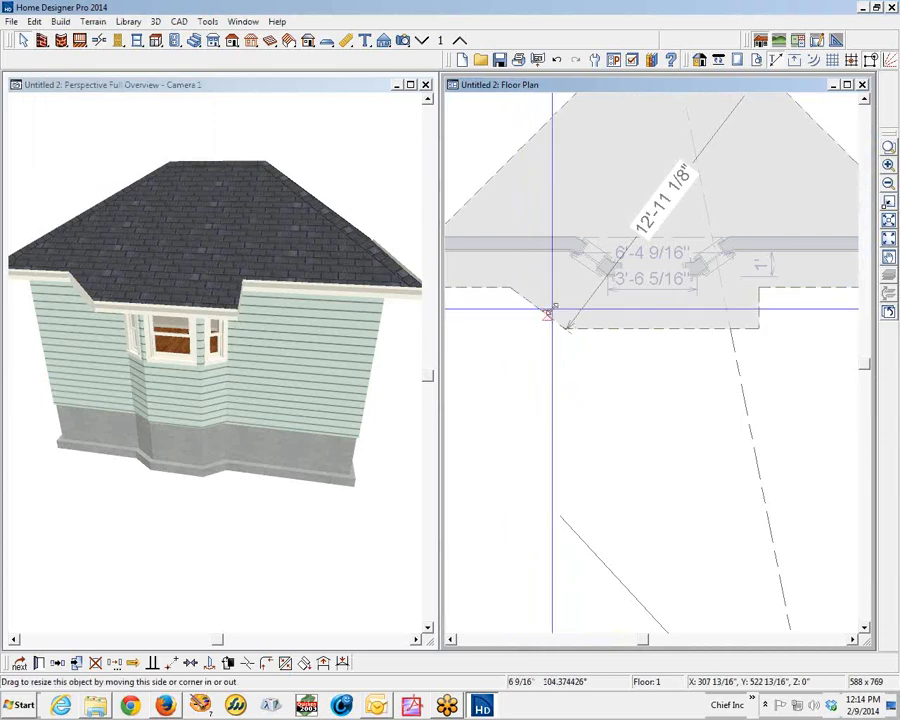
Resize the angled roof plane, draw a 35° guide line and display it on the floor above
left_click_drag(556, 308, 564, 296)
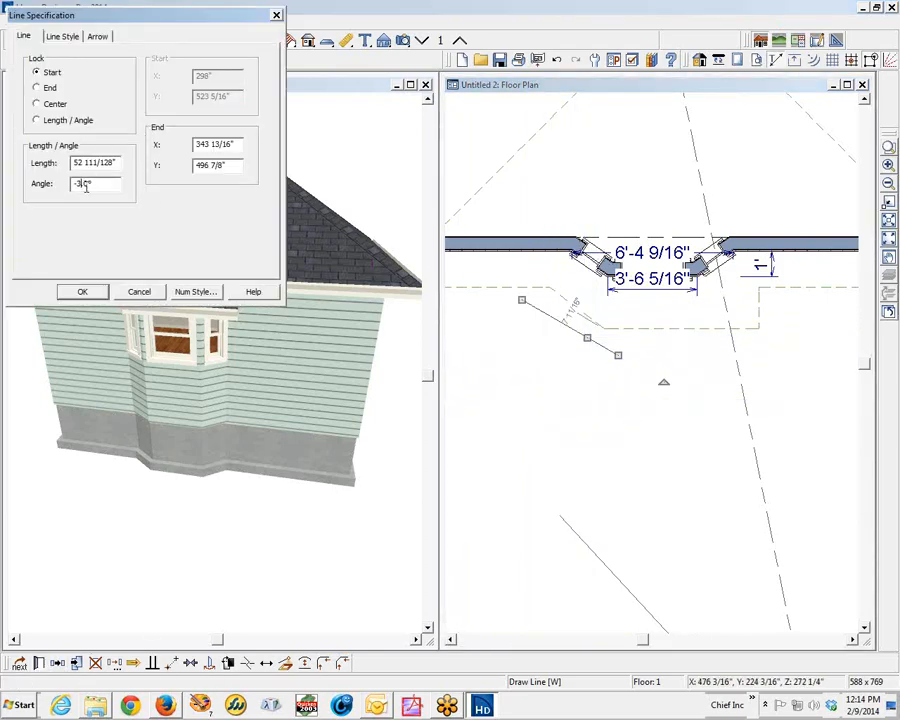
left_click(82, 292)
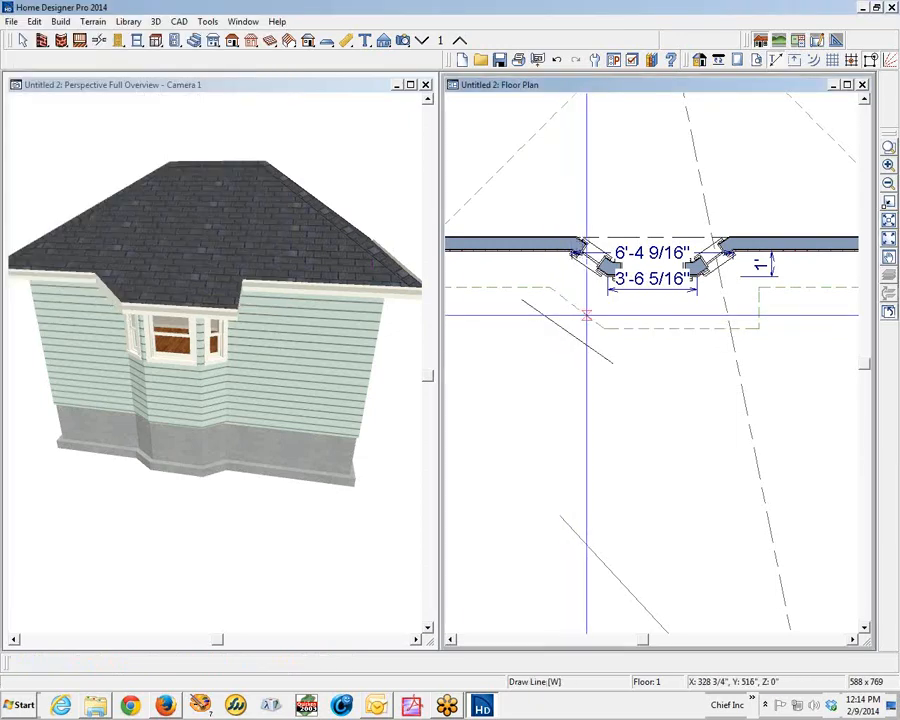
right_click(588, 316)
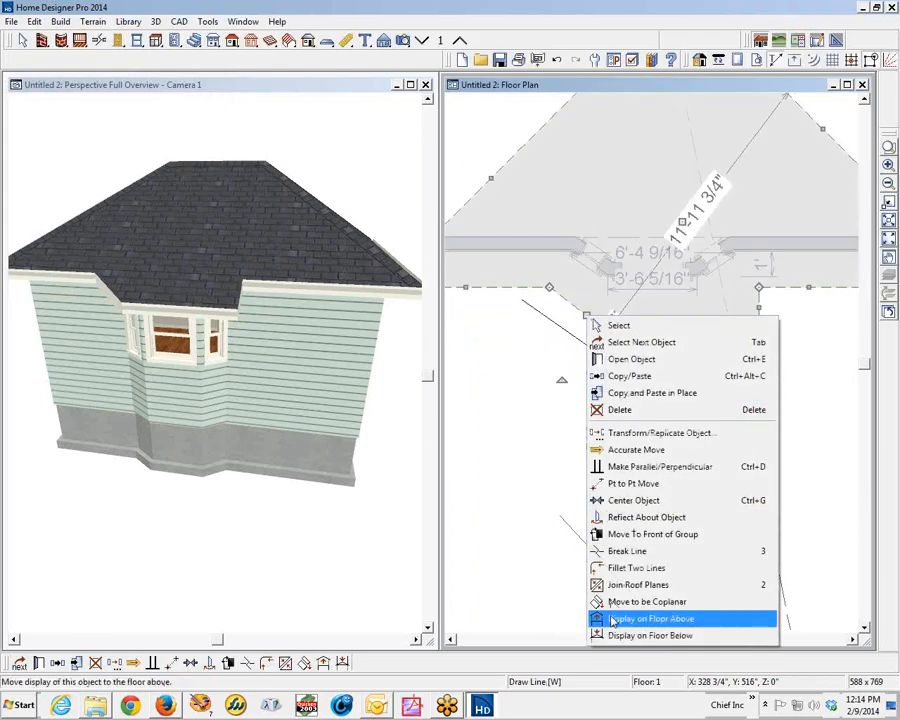
left_click(652, 618)
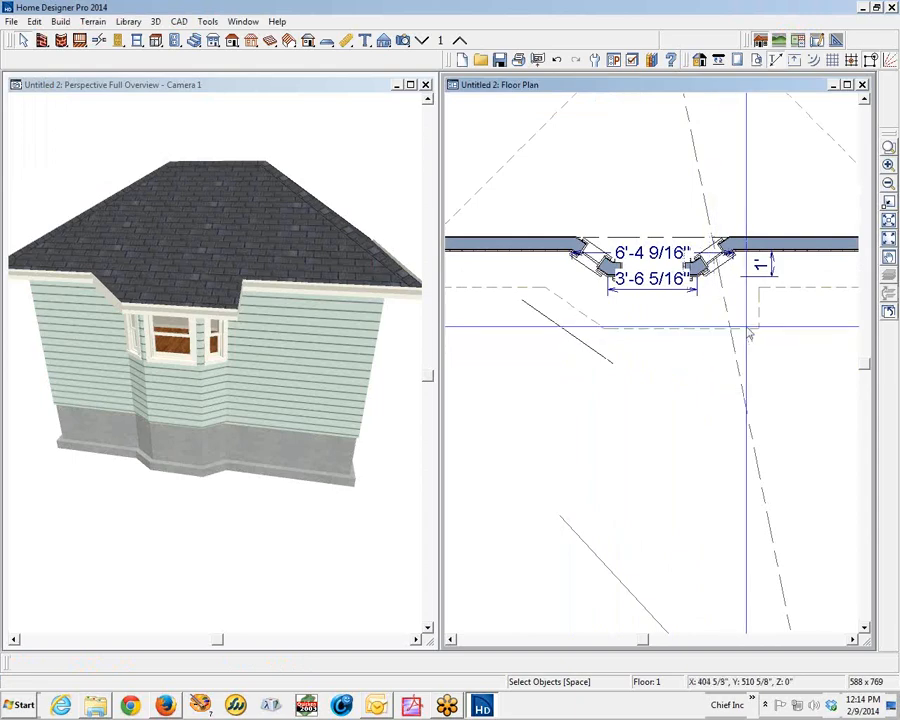
Draw further 35° CAD guide lines positioned over the bay corners
left_click(650, 264)
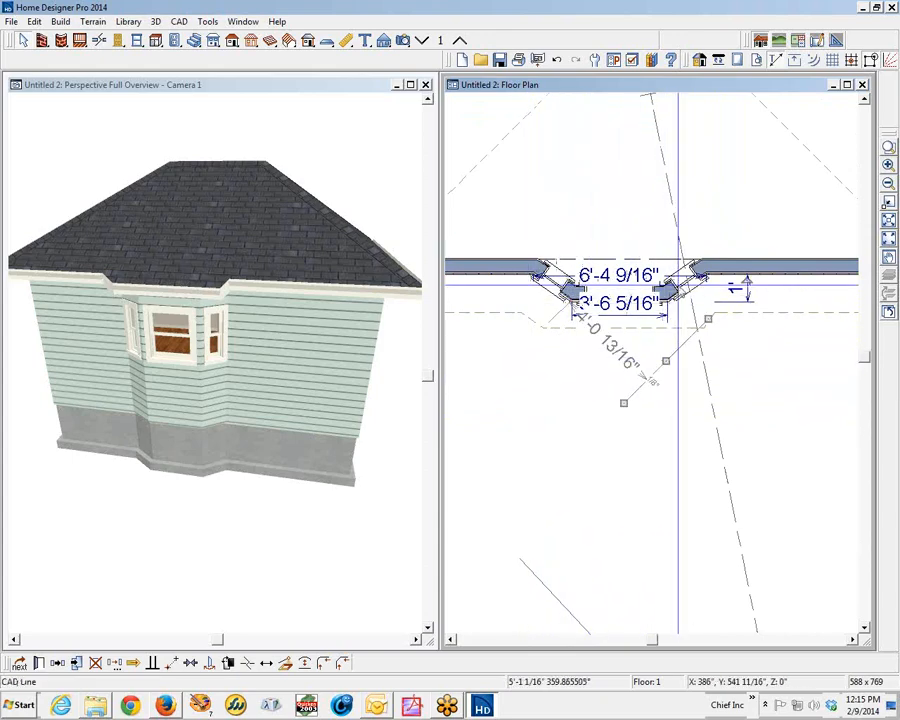
left_click(58, 664)
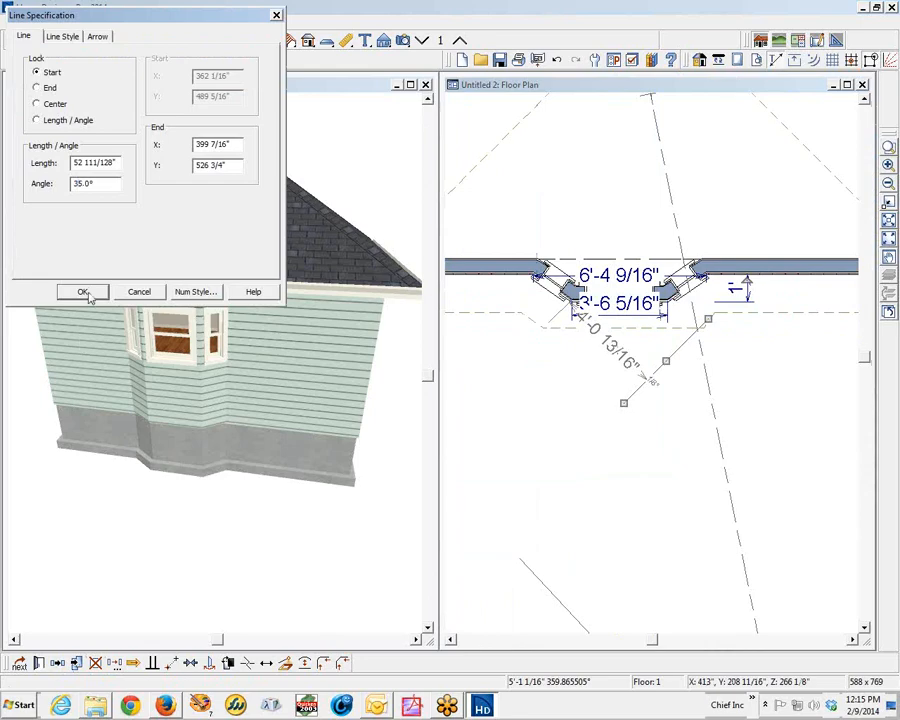
left_click(84, 292)
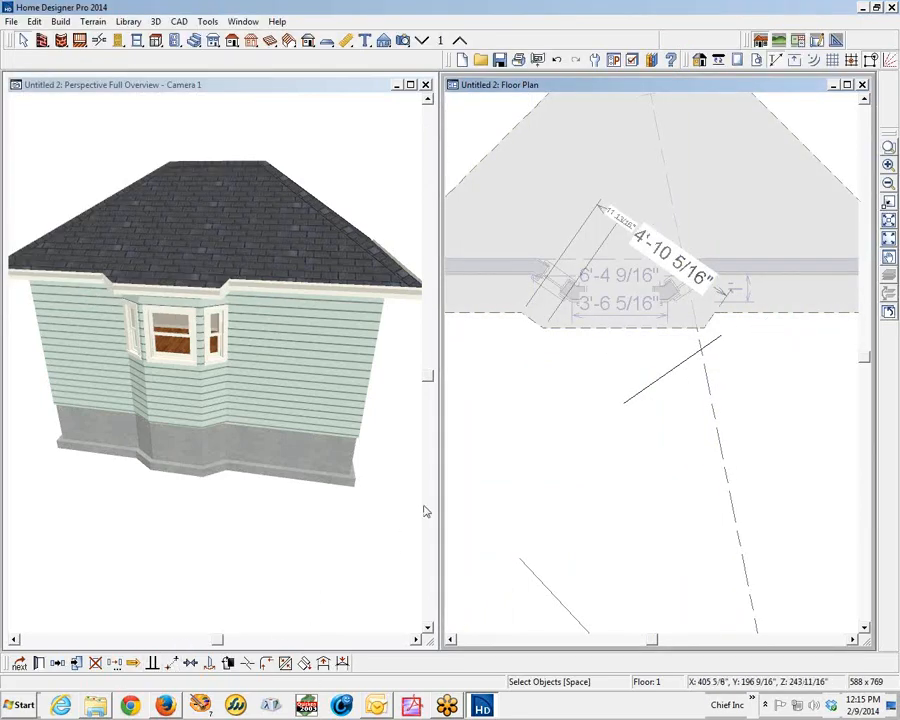
left_click(700, 320)
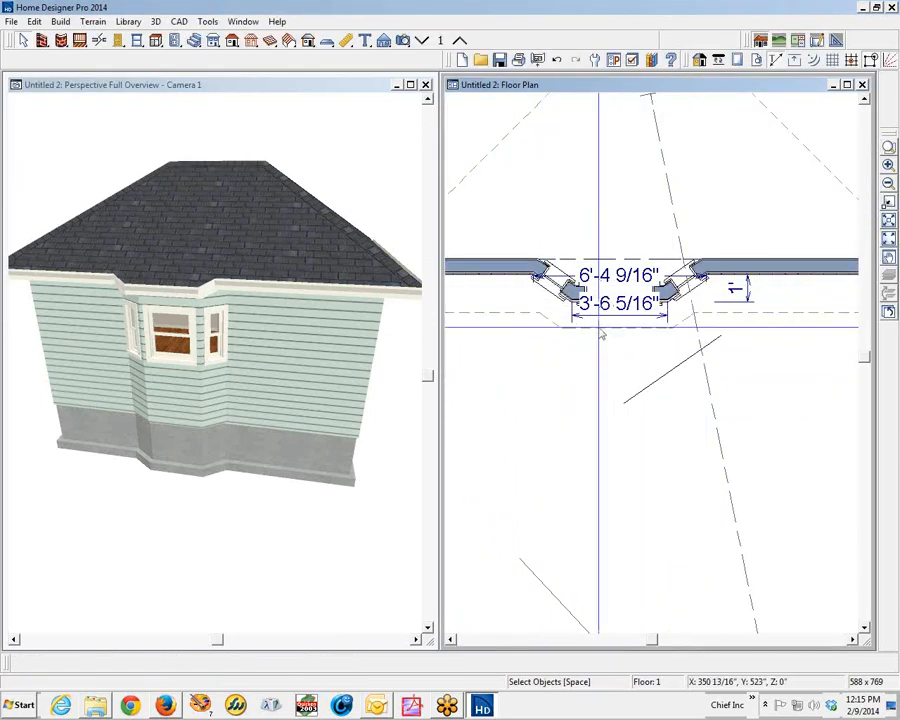
left_click(620, 290)
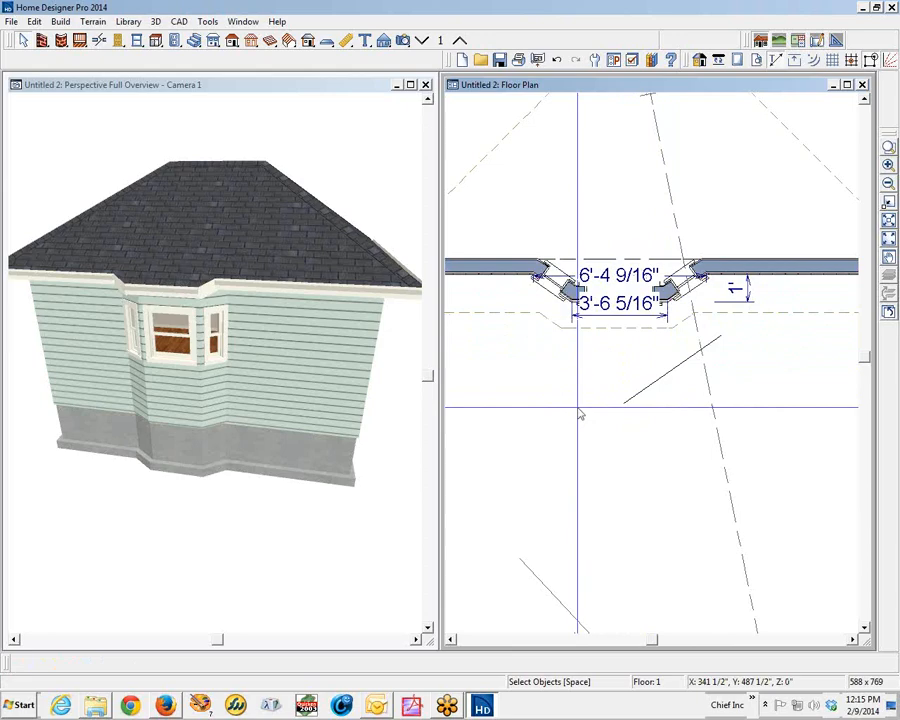
mouse_move(548, 424)
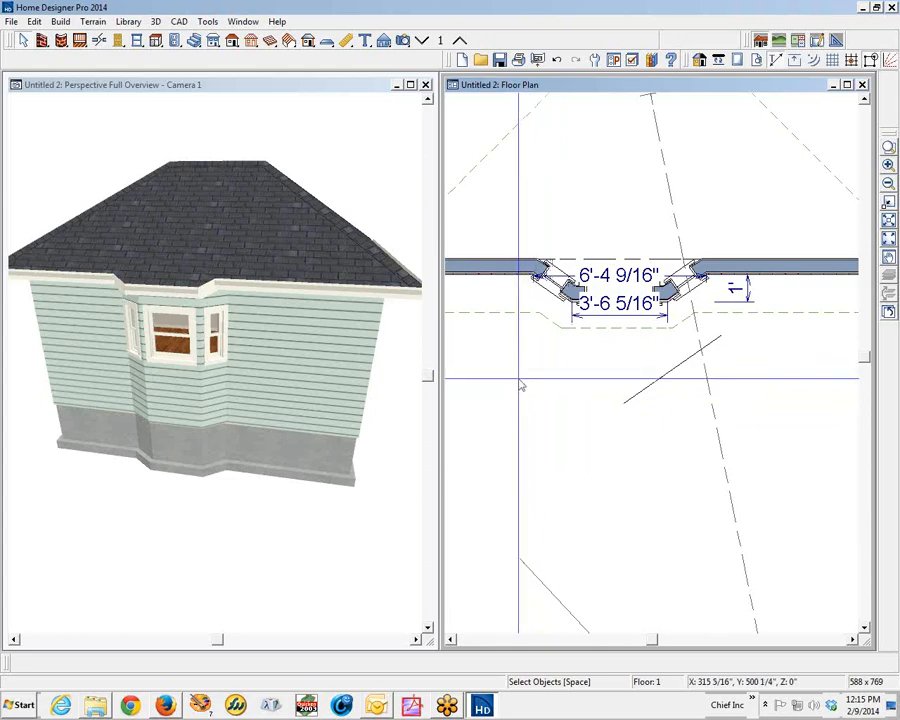
mouse_move(558, 420)
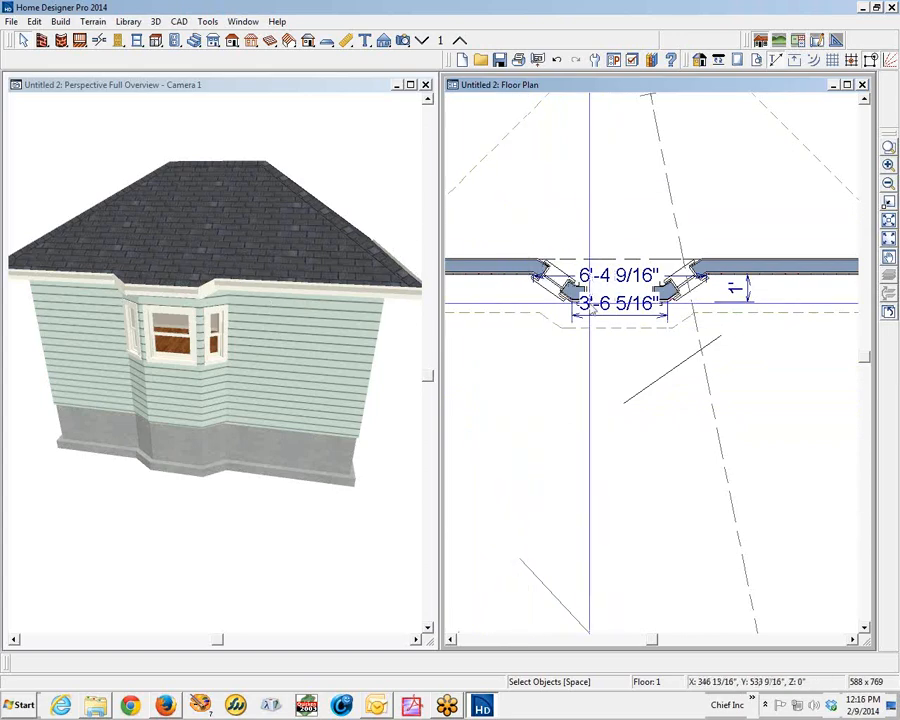
Change the Bay/Box Window specification to suppress its dimension labels
left_click(620, 290)
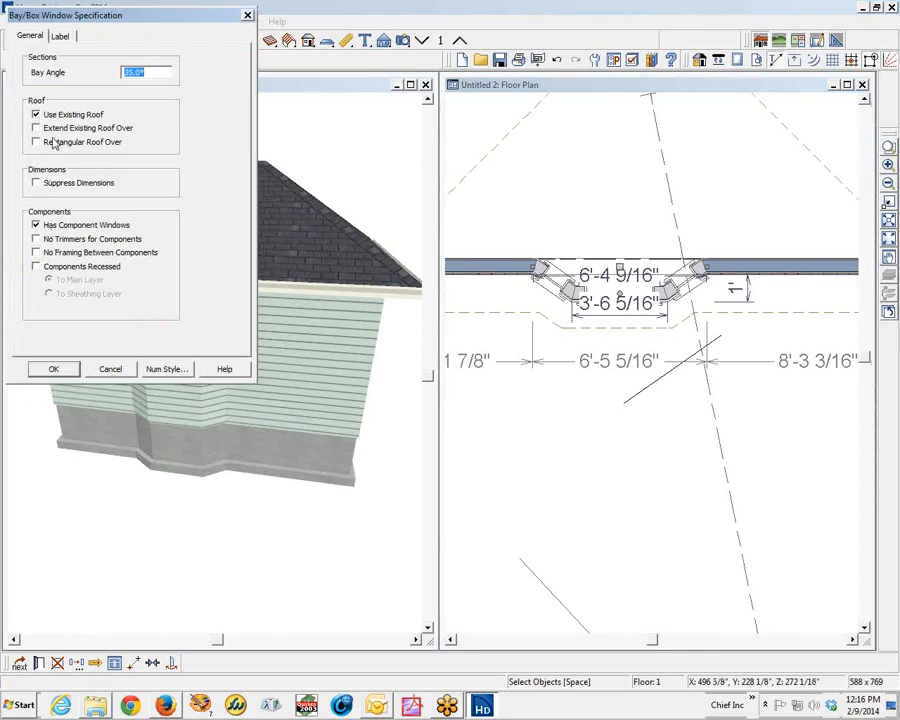
mouse_move(96, 48)
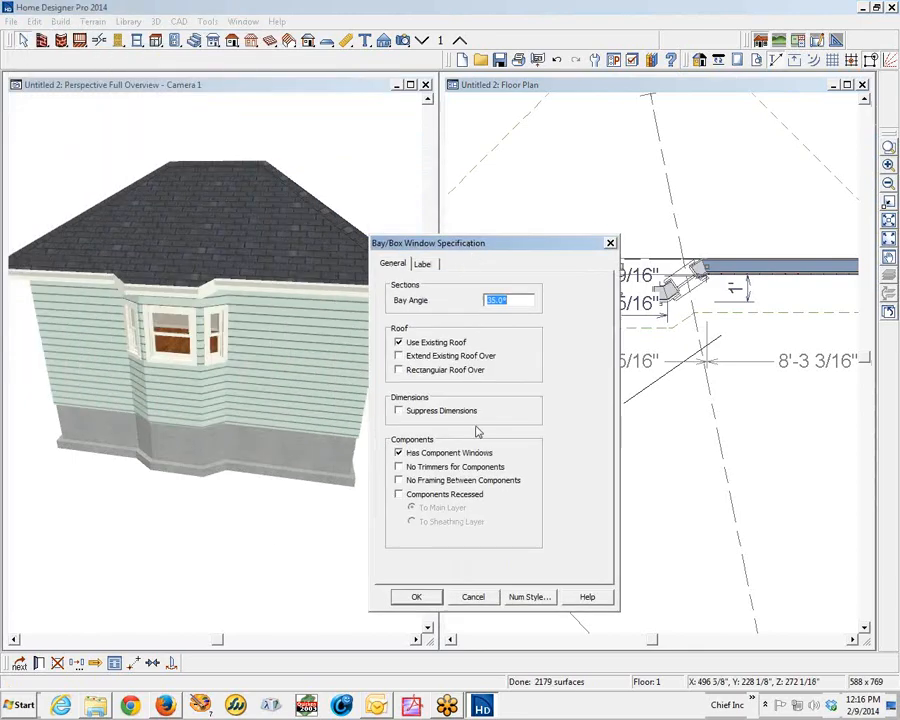
mouse_move(420, 420)
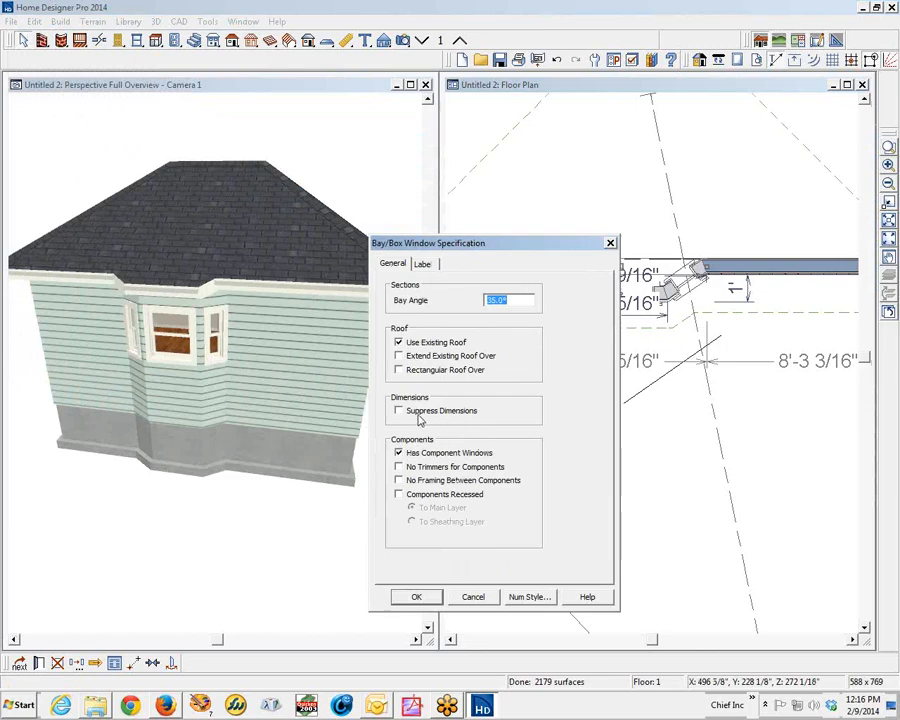
left_click(416, 596)
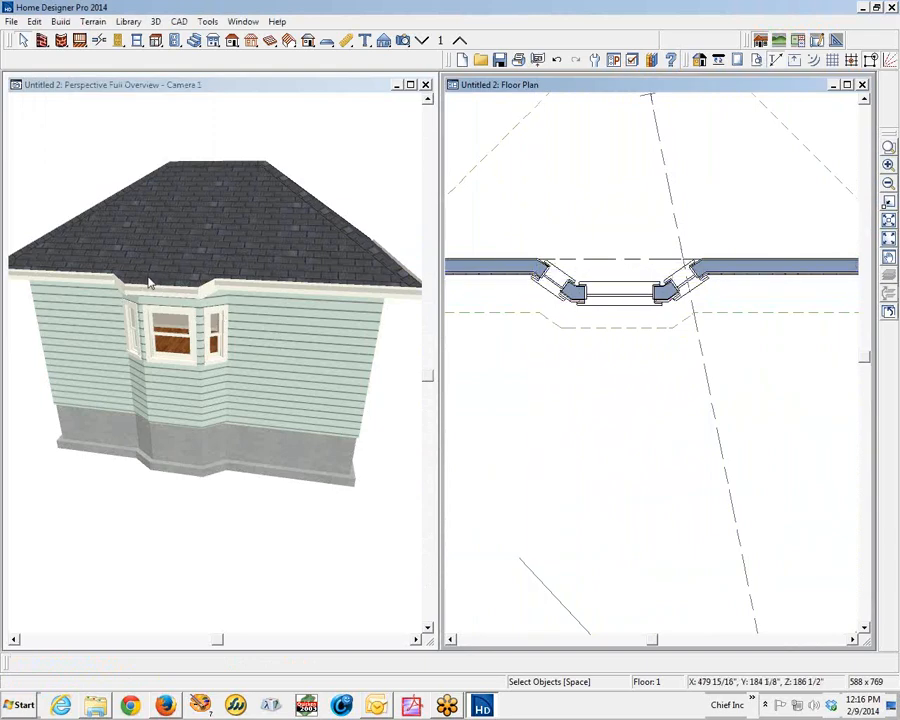
mouse_move(524, 308)
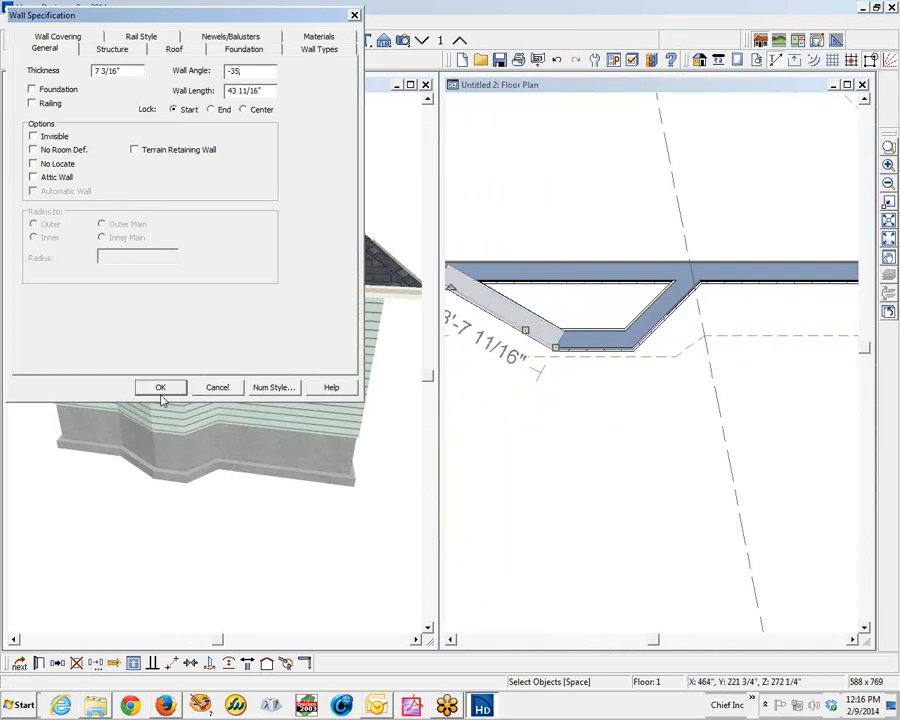
Set the side walls to -35° and 35° wall angles and stretch them to the guide lines
left_click(160, 388)
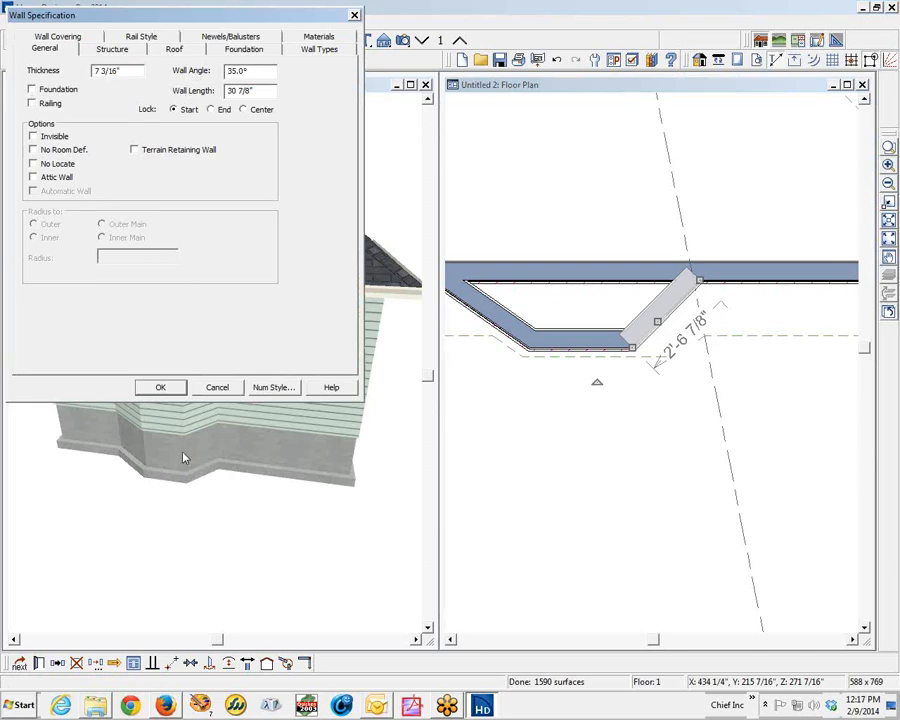
left_click(160, 388)
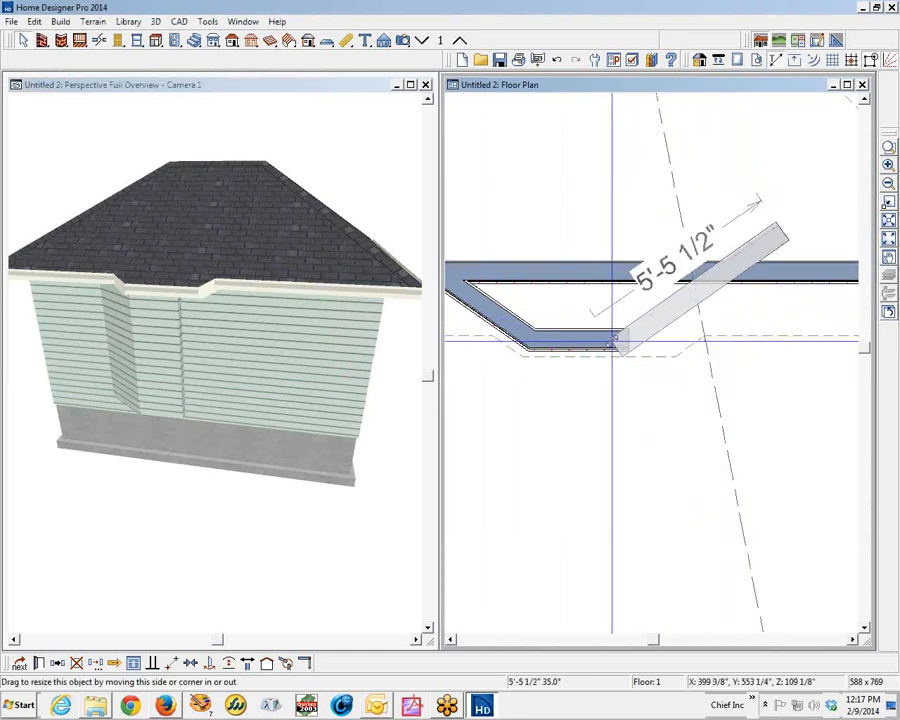
left_click(796, 396)
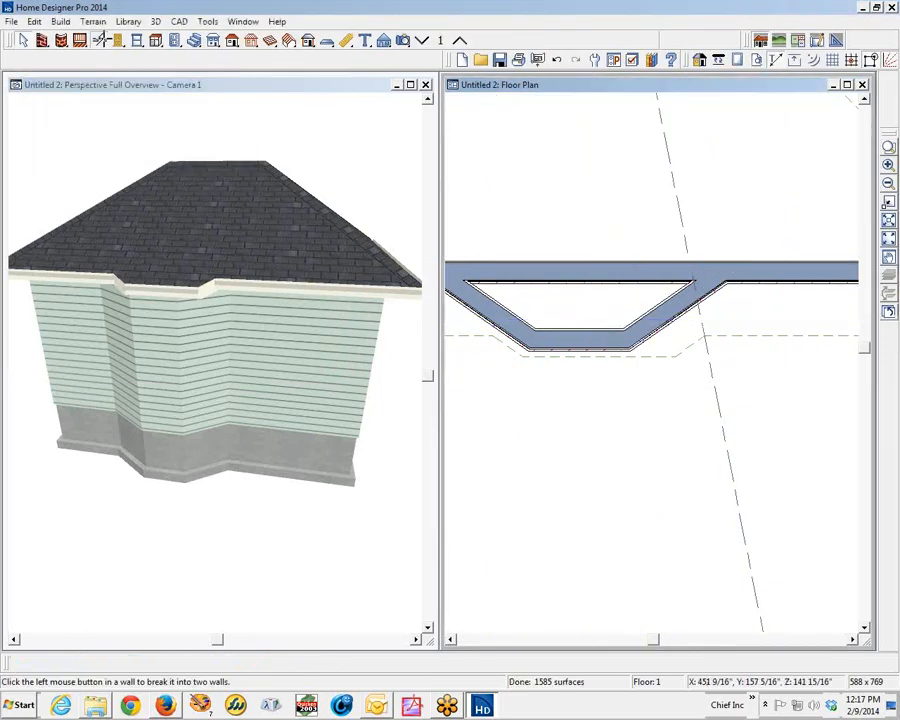
left_click(642, 284)
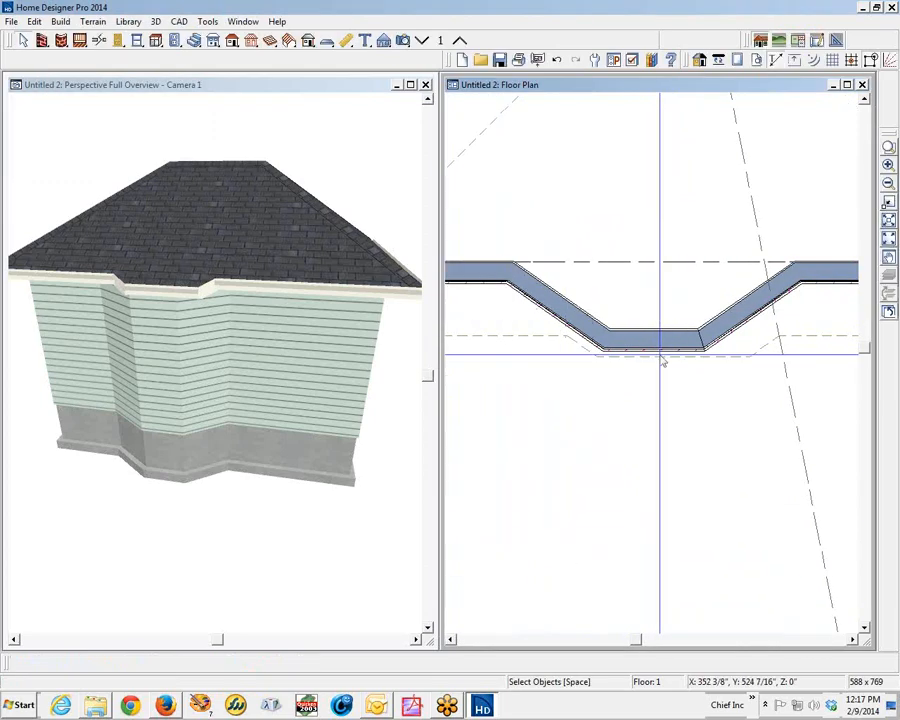
Assign the Siding-4 wall type to the selected angled bay walls via Wall Specification
left_click(560, 310)
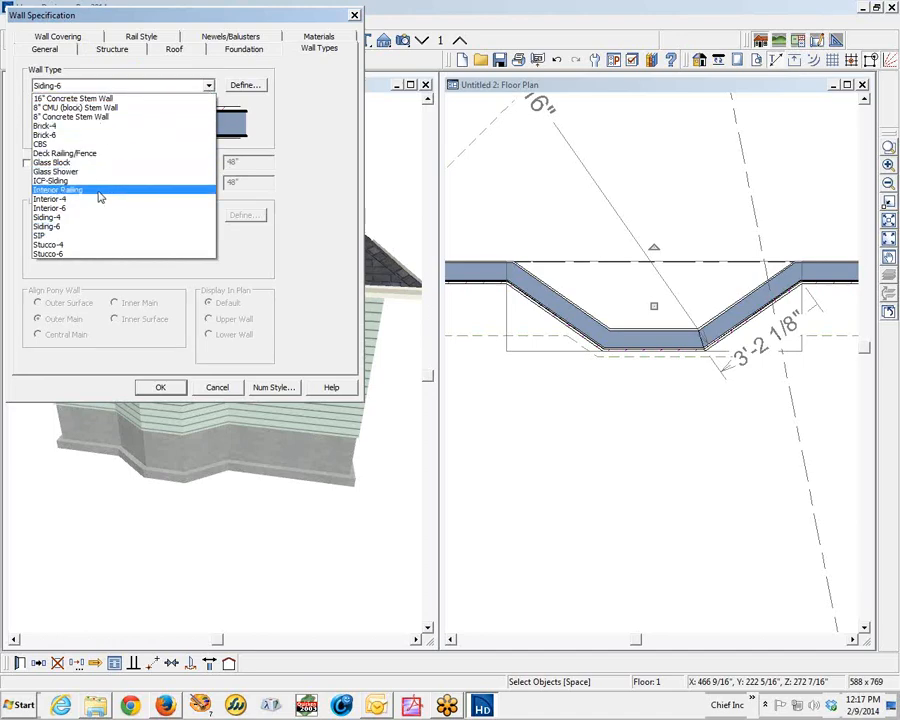
left_click(48, 216)
type("2")
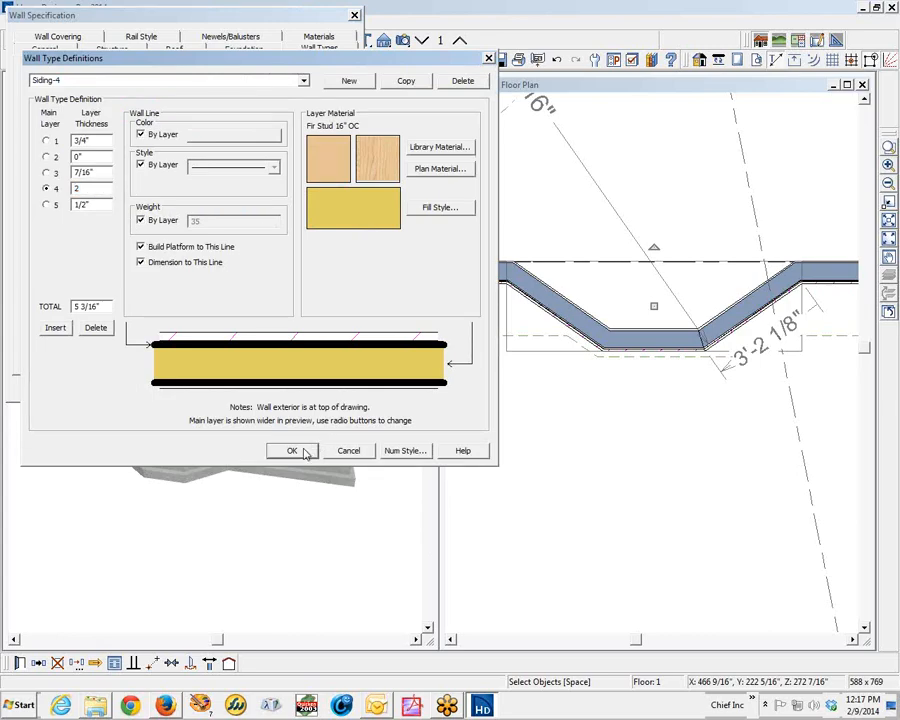
left_click(292, 450)
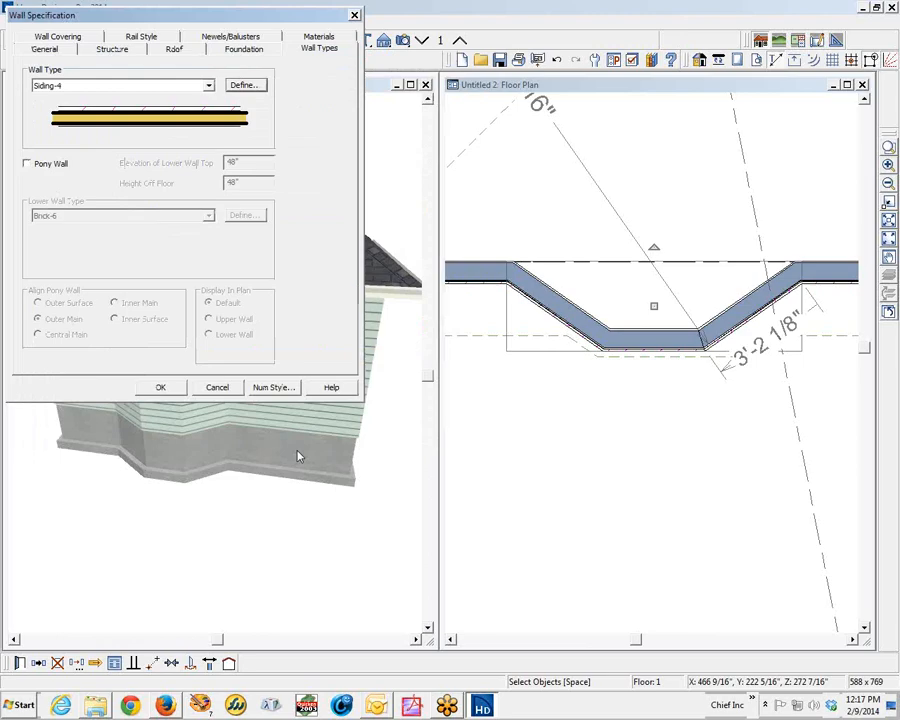
left_click(160, 388)
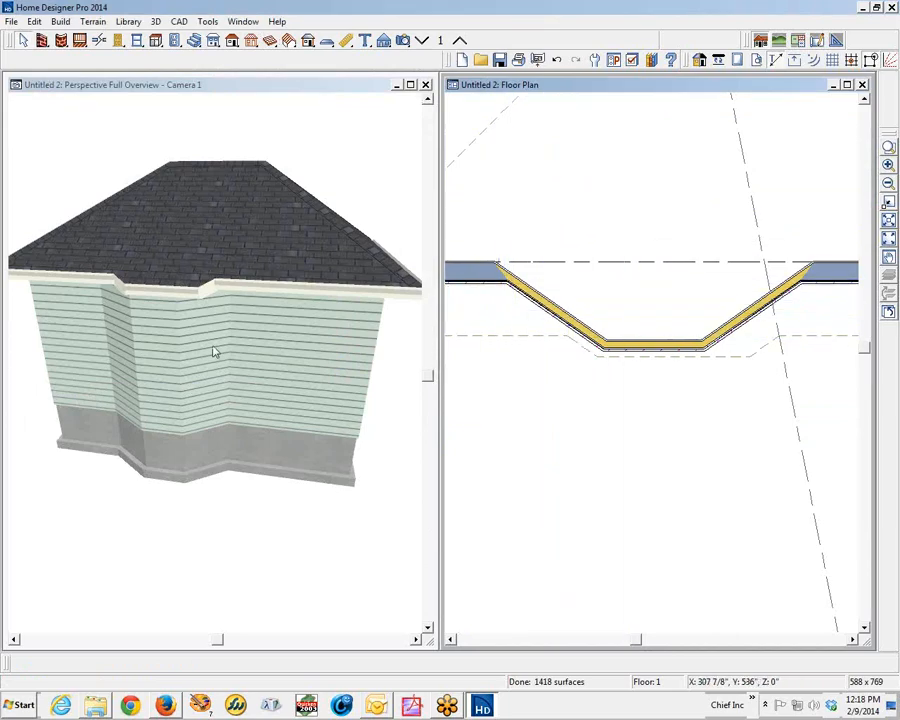
mouse_move(170, 482)
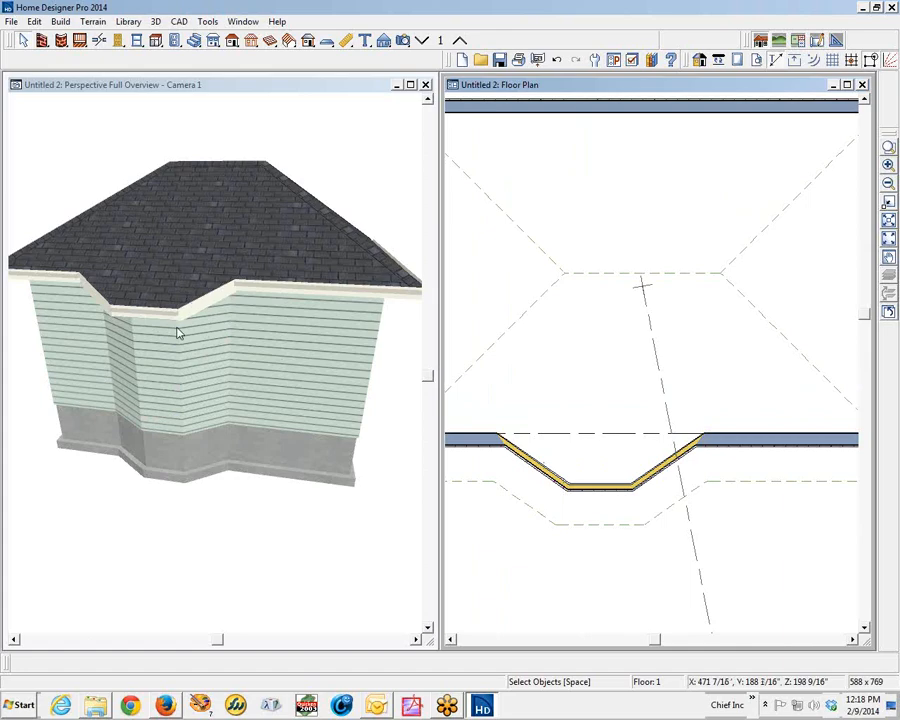
mouse_move(254, 364)
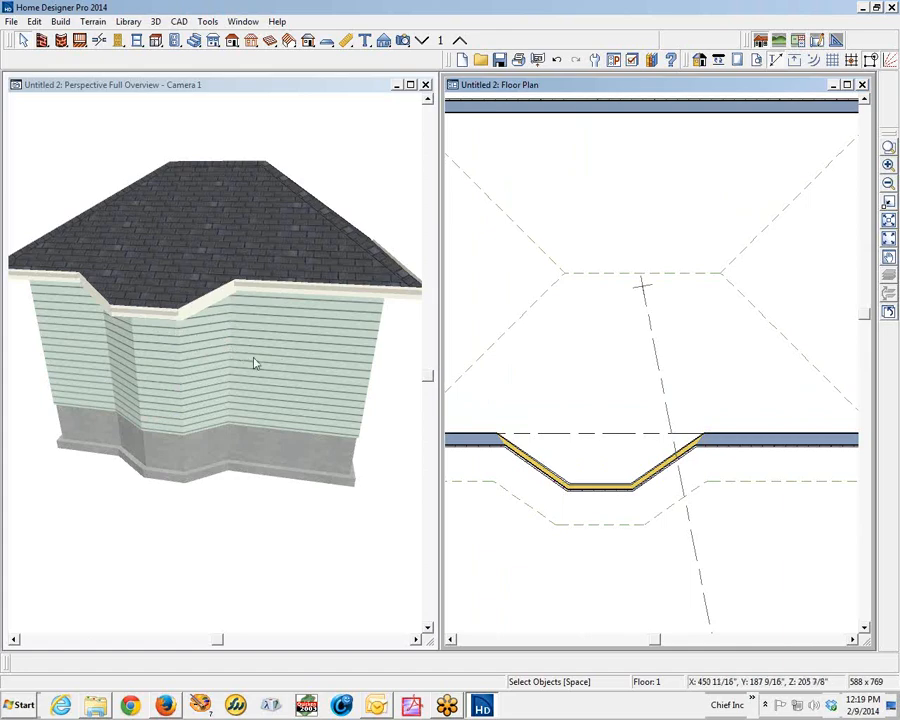